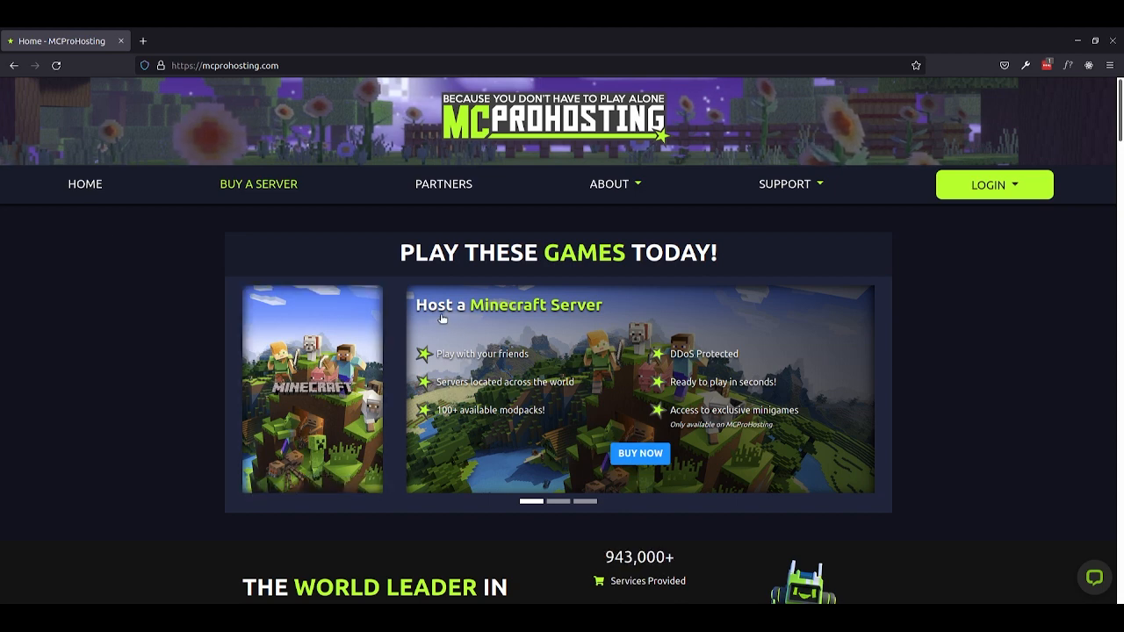
pyautogui.moveTo(562, 320)
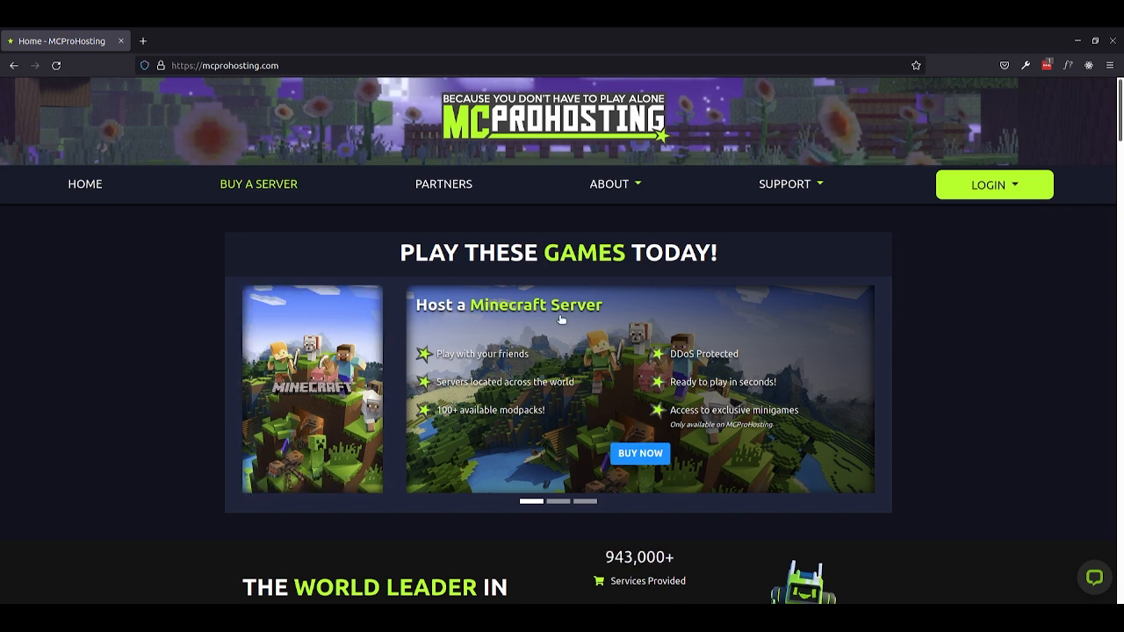
pyautogui.moveTo(513, 417)
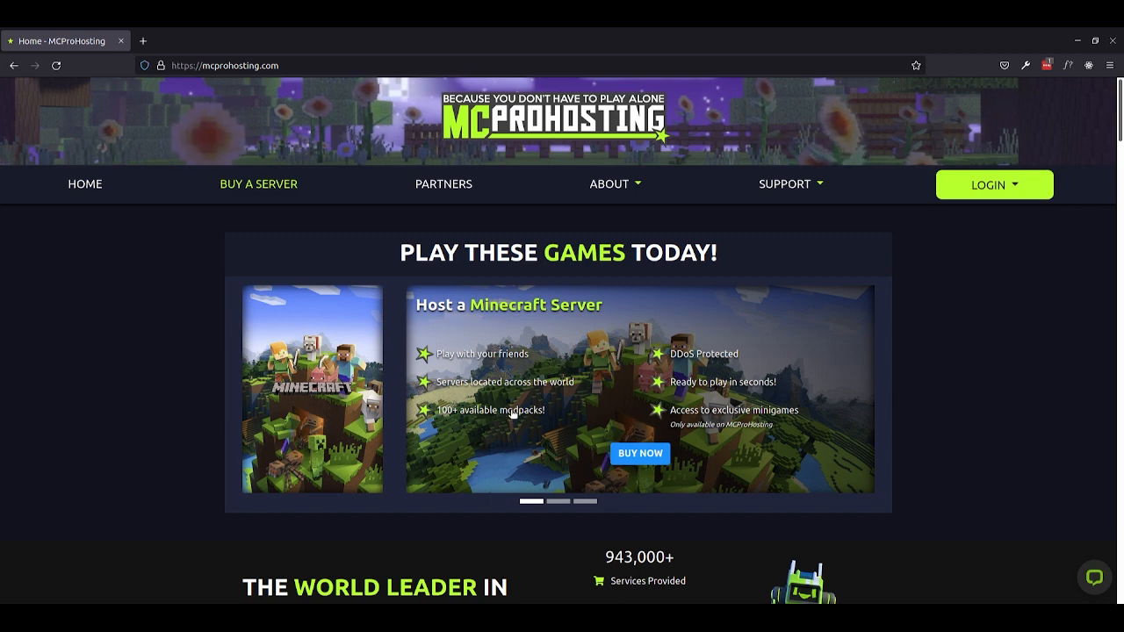
pyautogui.moveTo(527, 351)
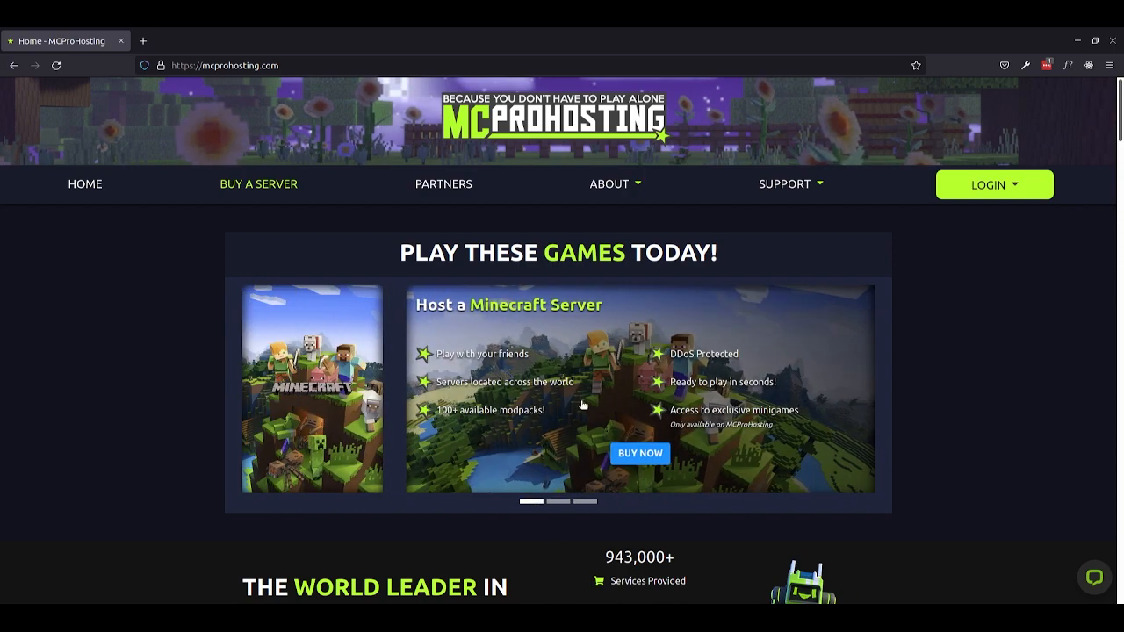
# Browse the Minecraft plan cards from Steve through Enderman, Herobrine and CUBEpid, noting Java and Bedrock support
pyautogui.click(639, 453)
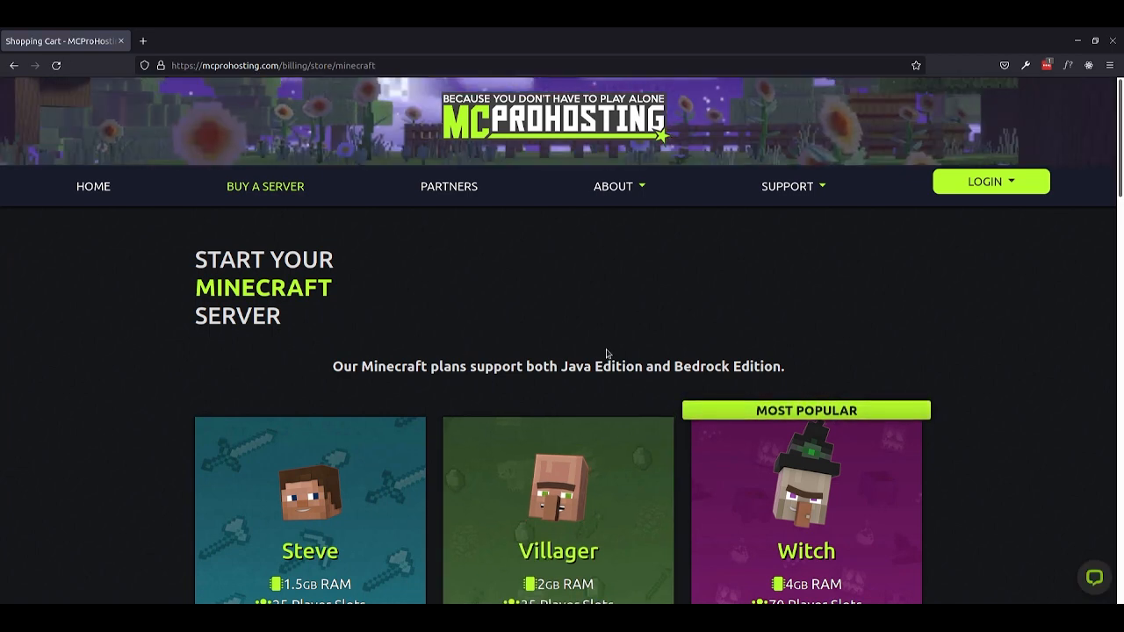
pyautogui.moveTo(332, 372)
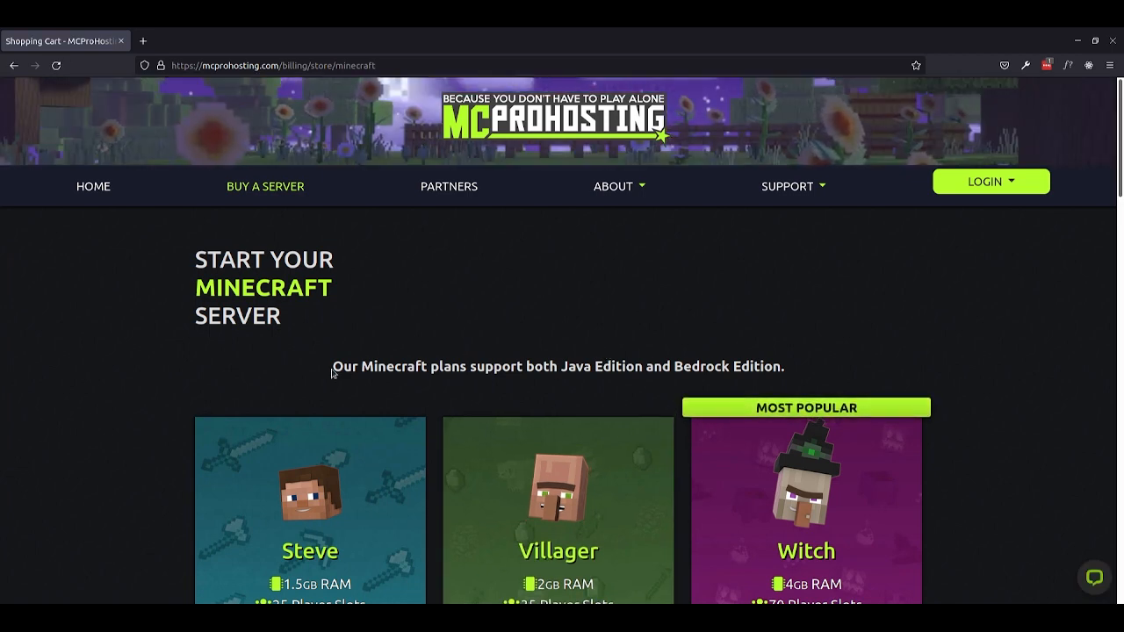
pyautogui.moveTo(334, 367); pyautogui.dragTo(723, 367)
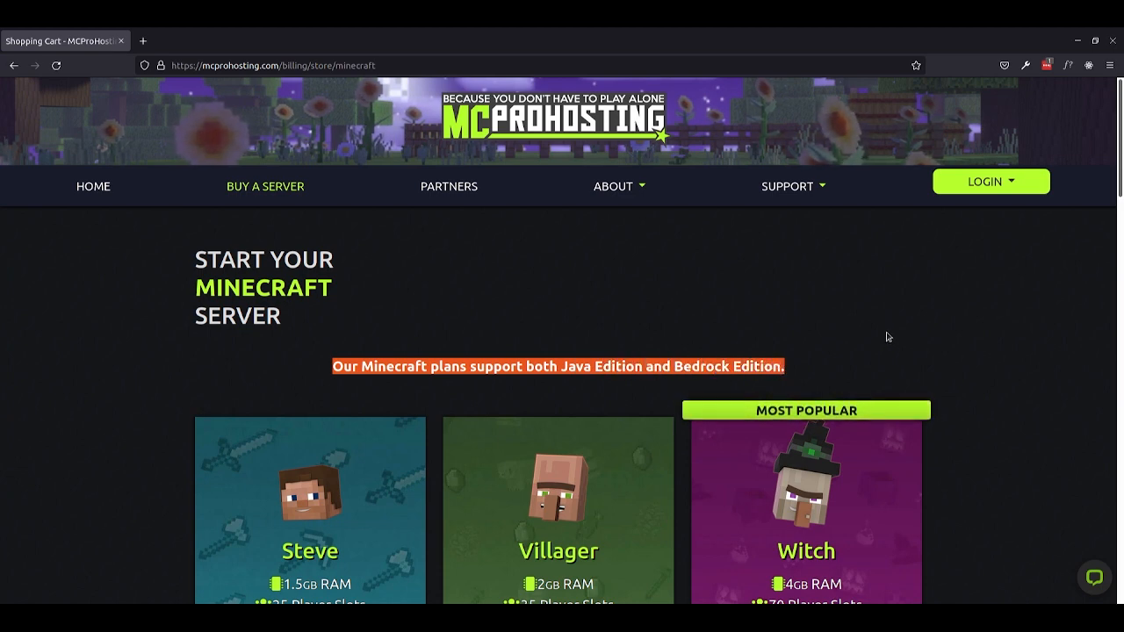
pyautogui.scroll(-3)
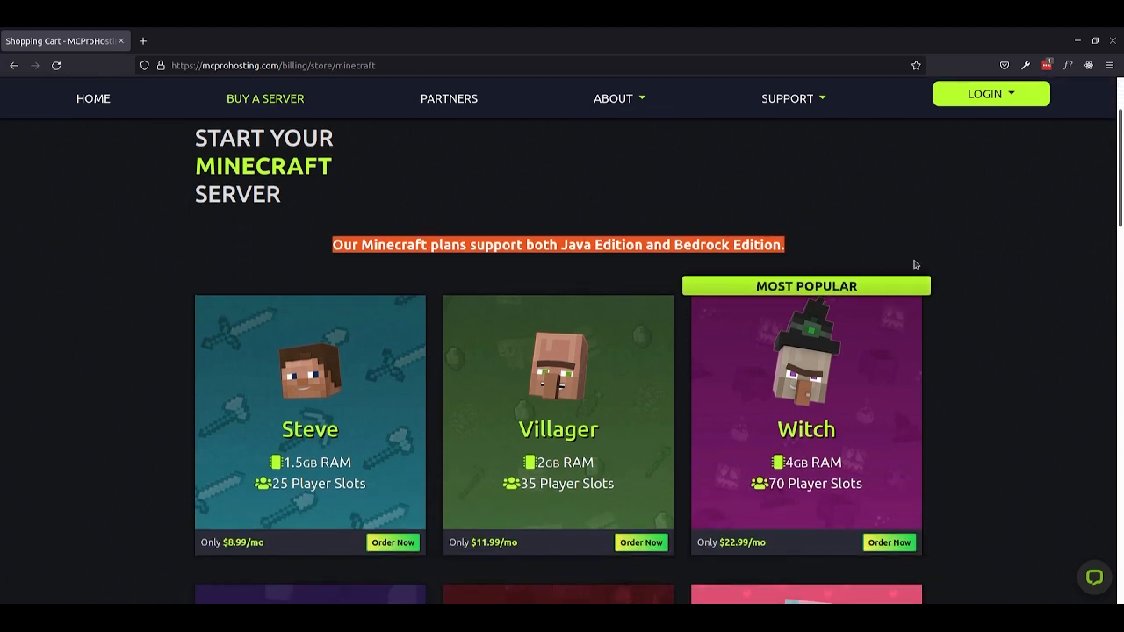
pyautogui.scroll(-3)
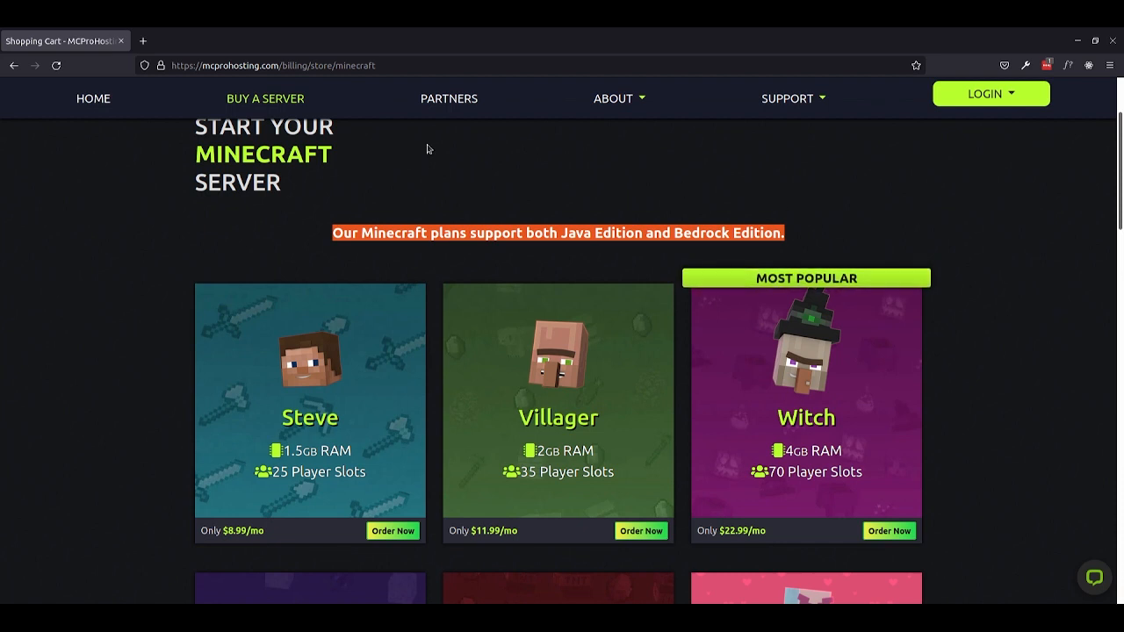
pyautogui.moveTo(979, 392)
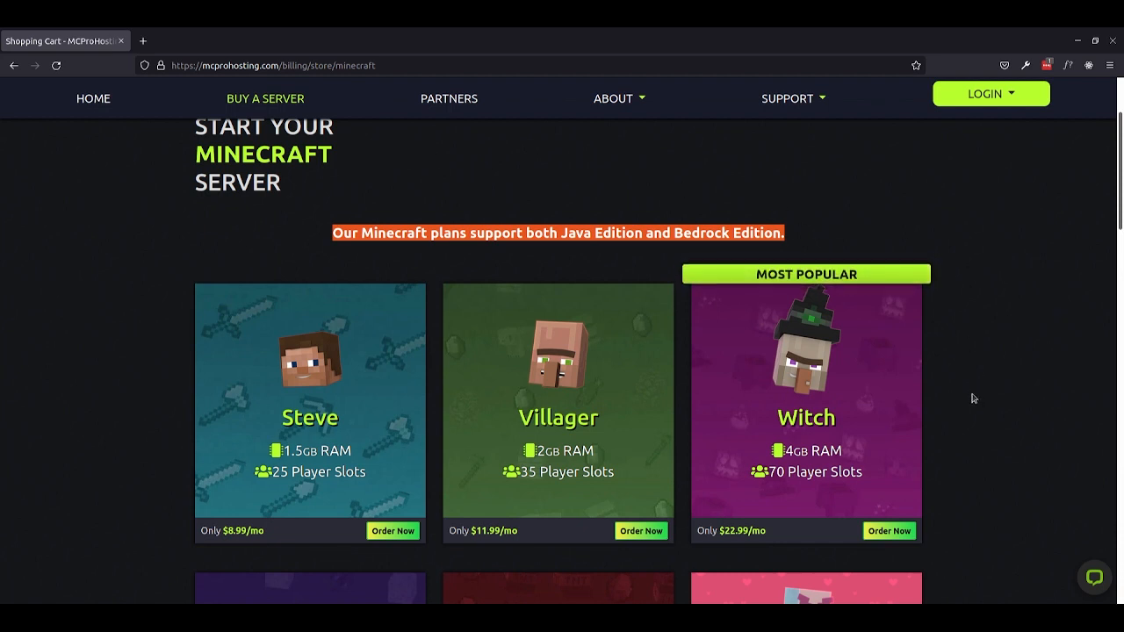
pyautogui.scroll(-3)
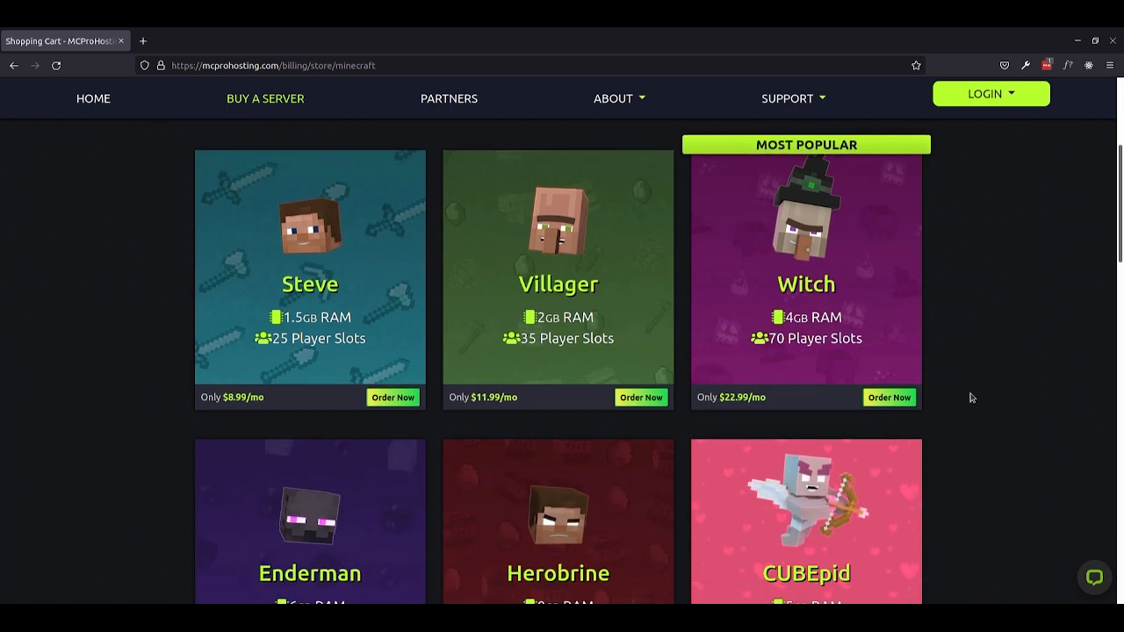
pyautogui.moveTo(848, 313)
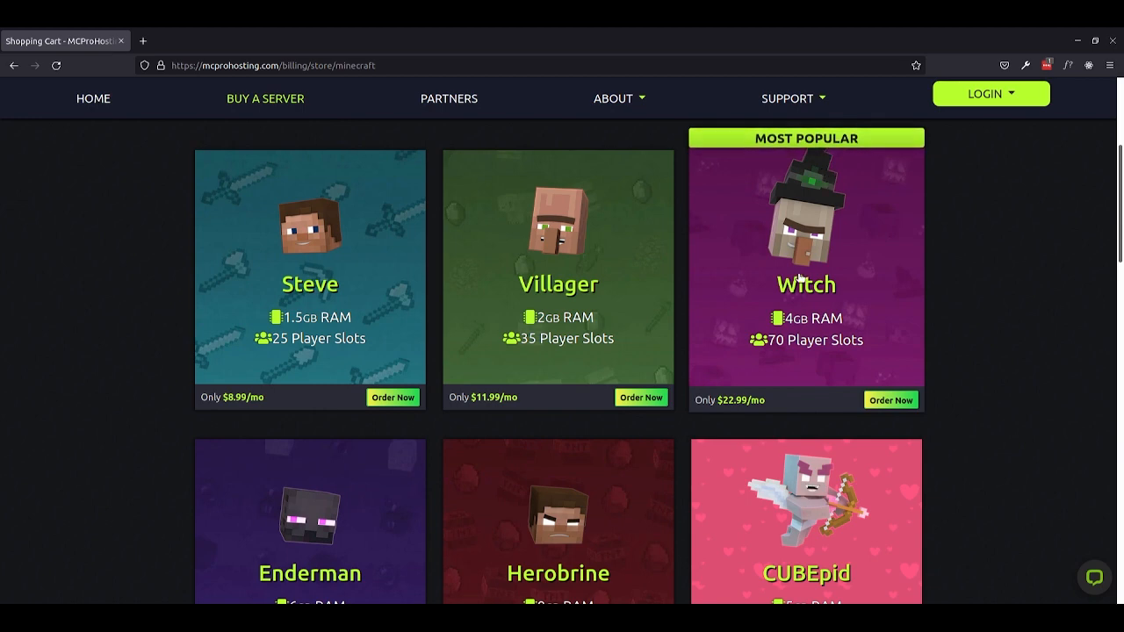
pyautogui.moveTo(805, 322)
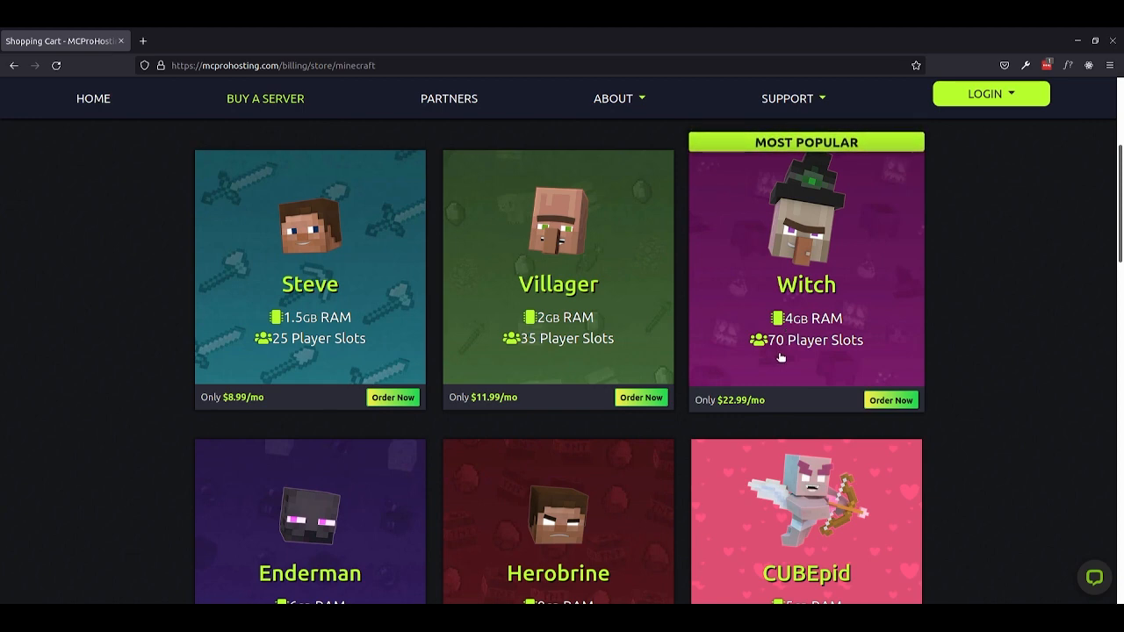
pyautogui.scroll(-3)
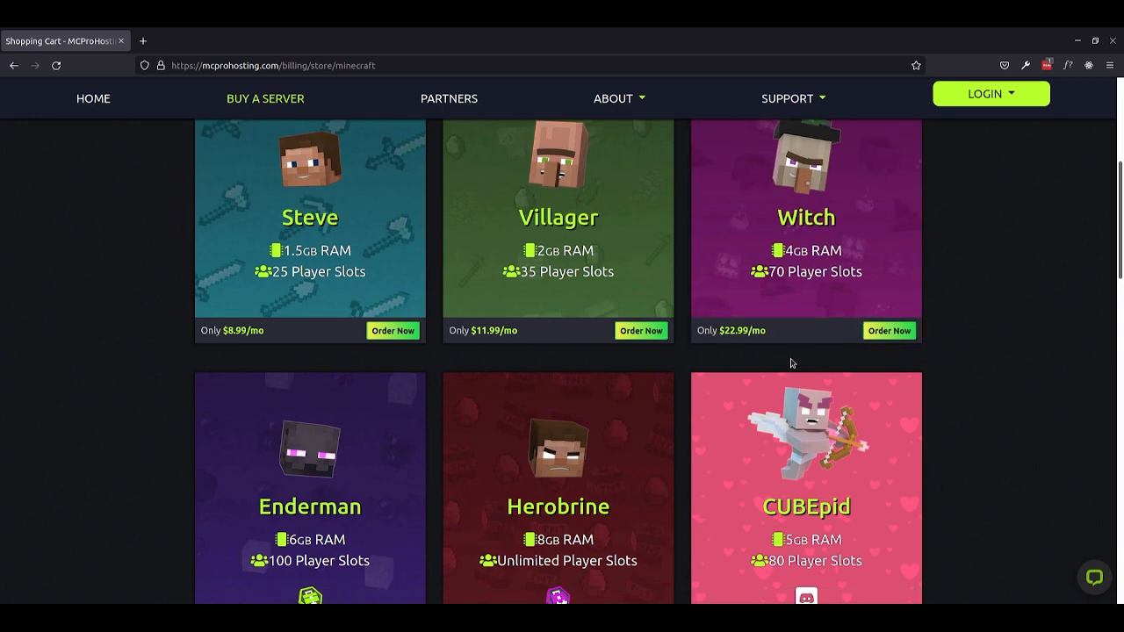
pyautogui.scroll(-3)
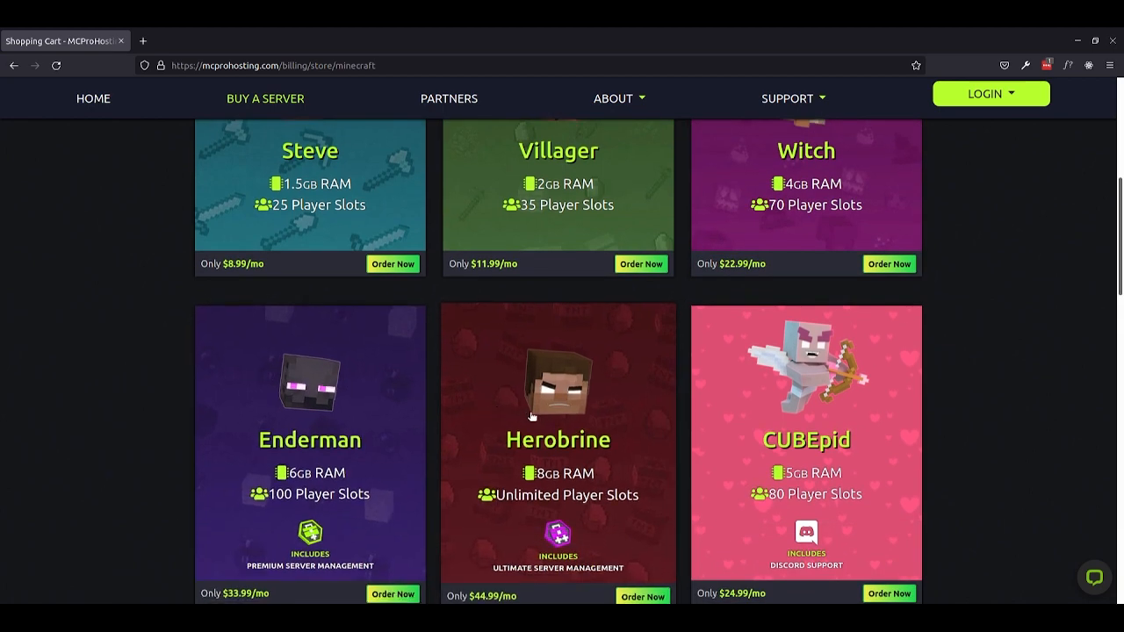
pyautogui.moveTo(513, 410)
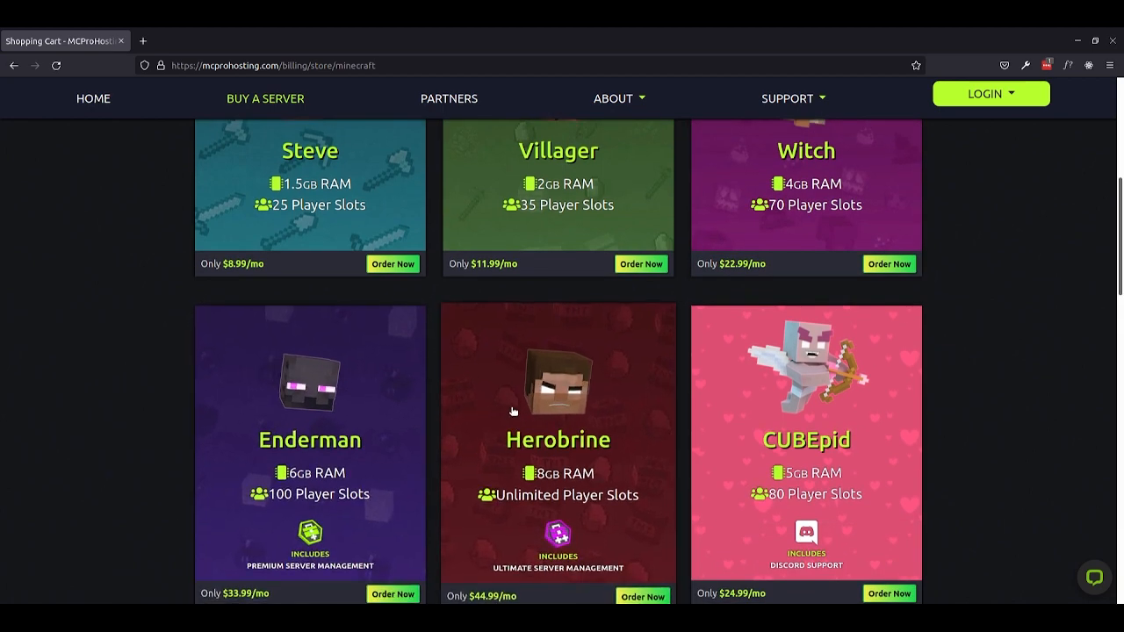
pyautogui.scroll(3)
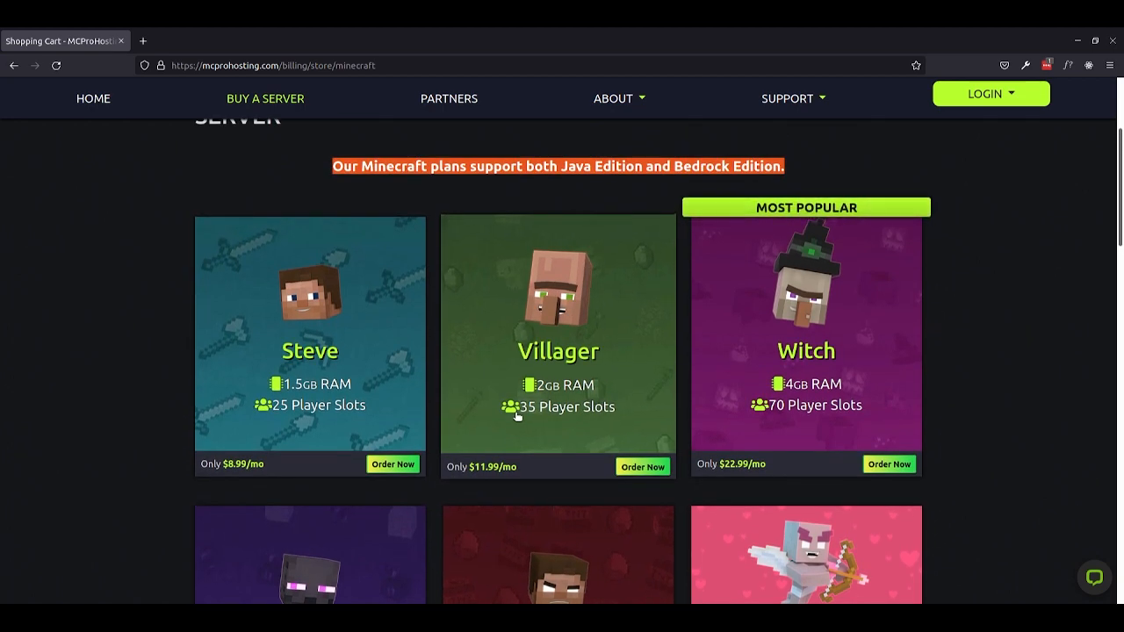
pyautogui.moveTo(553, 380)
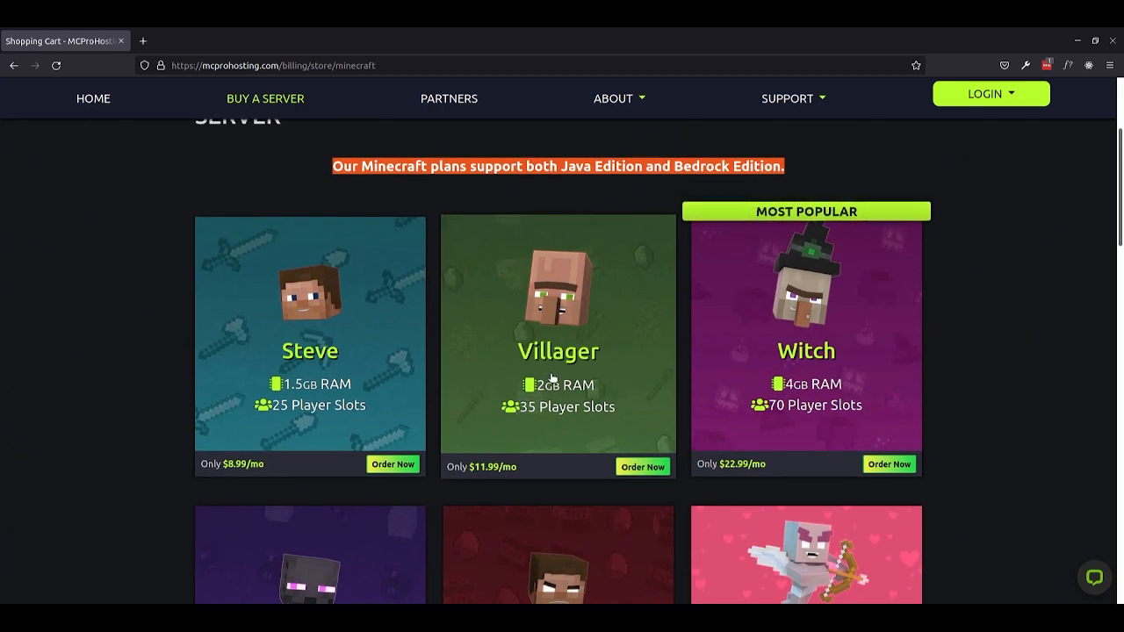
pyautogui.moveTo(516, 418)
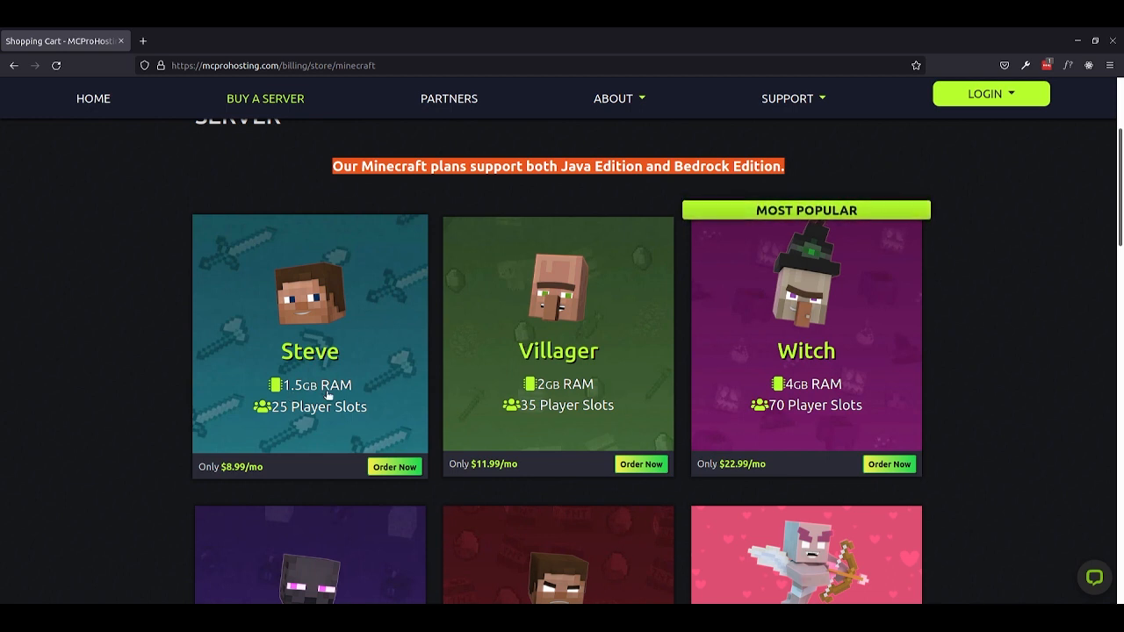
pyautogui.moveTo(283, 411)
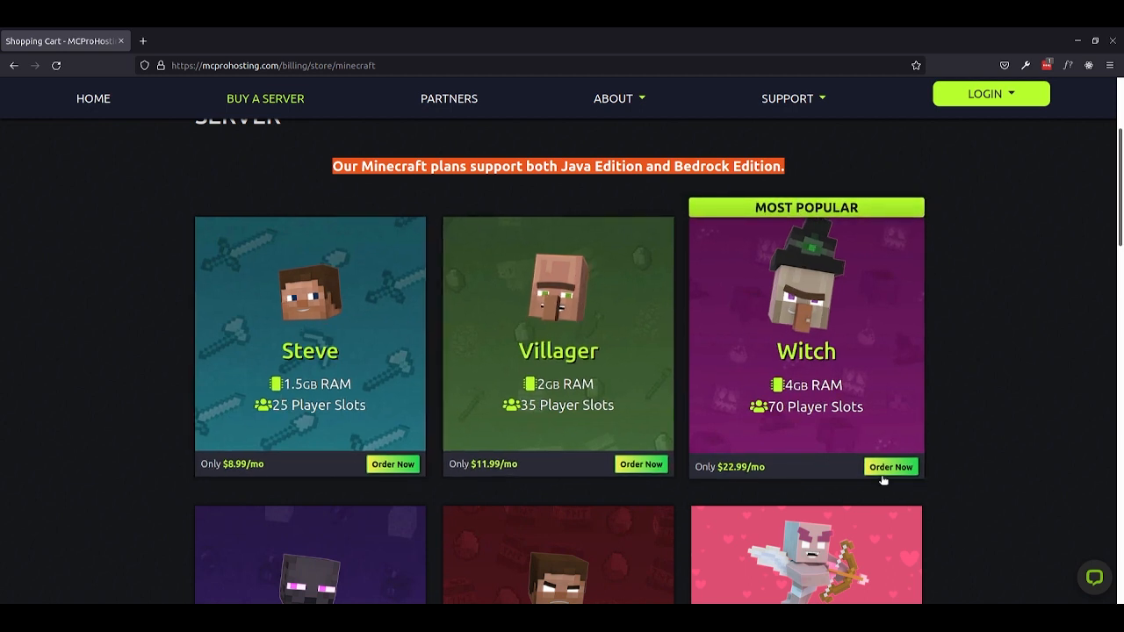
pyautogui.click(891, 467)
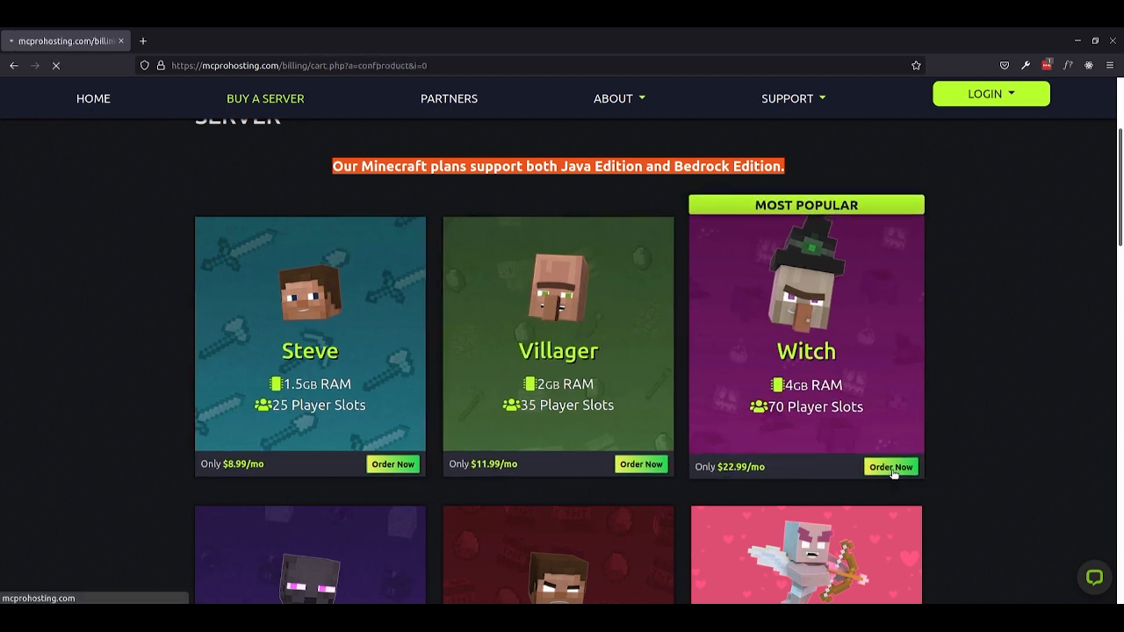
pyautogui.click(890, 466)
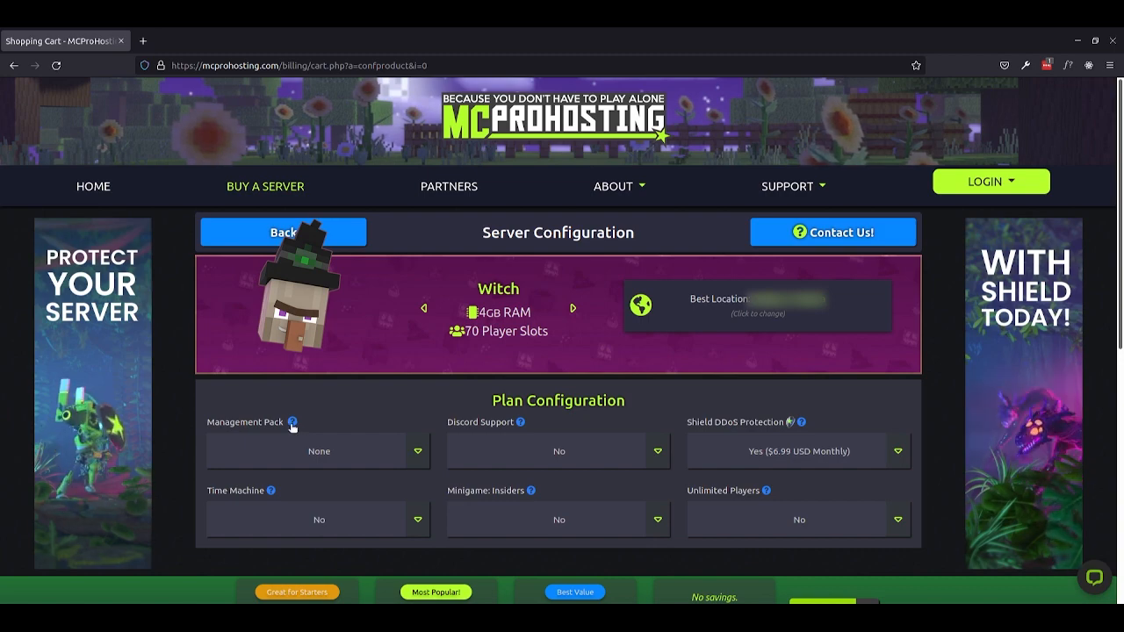
pyautogui.click(291, 421)
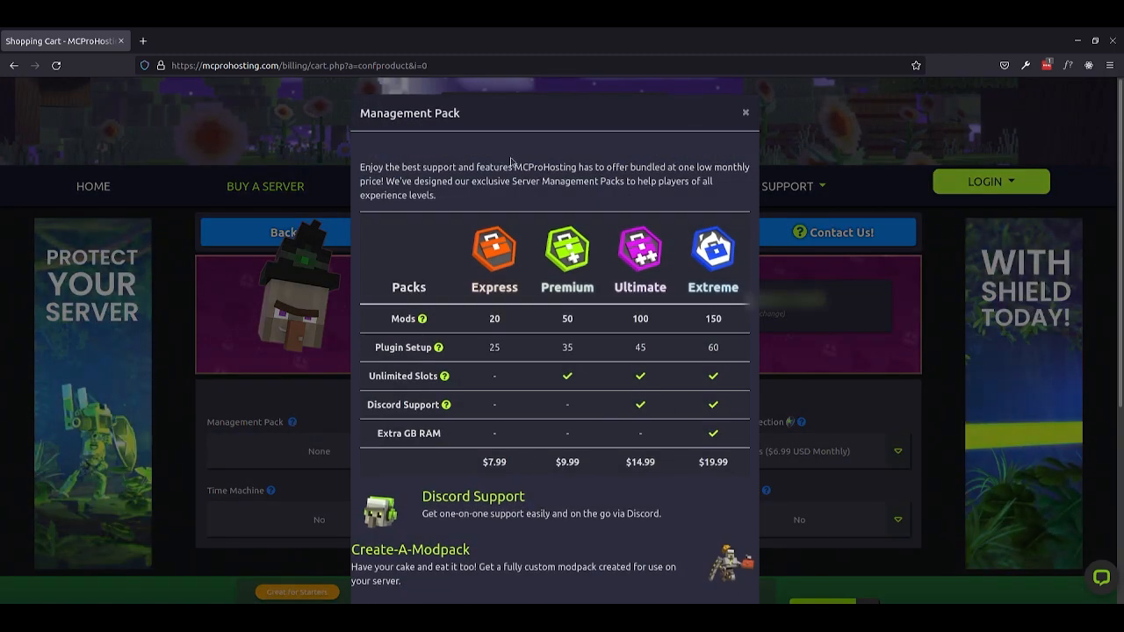
pyautogui.moveTo(745, 113)
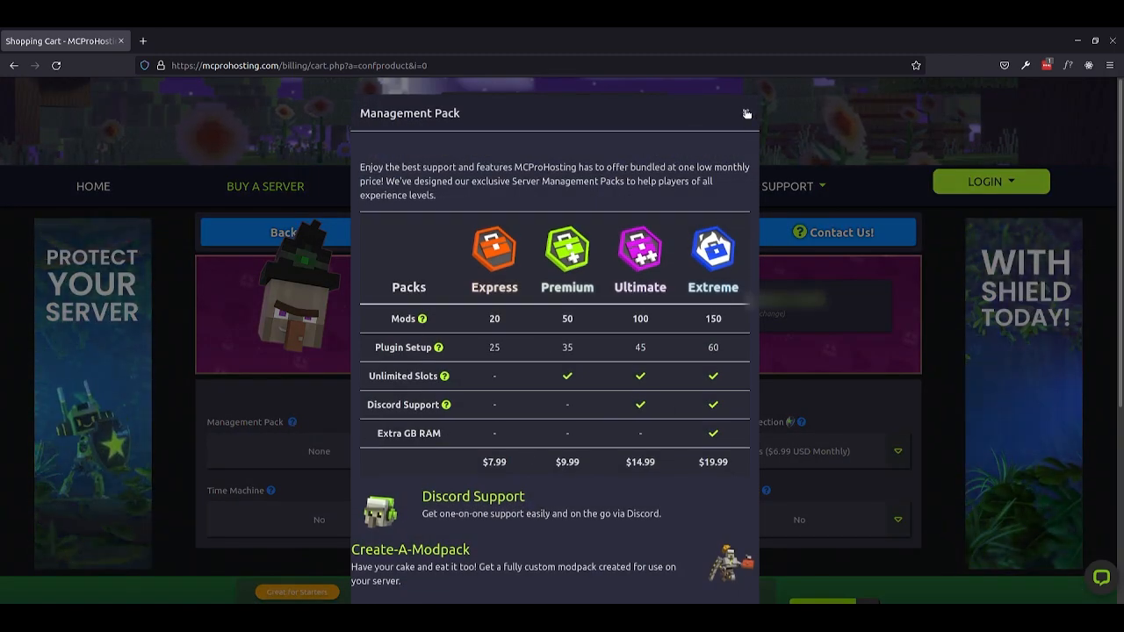
pyautogui.click(745, 112)
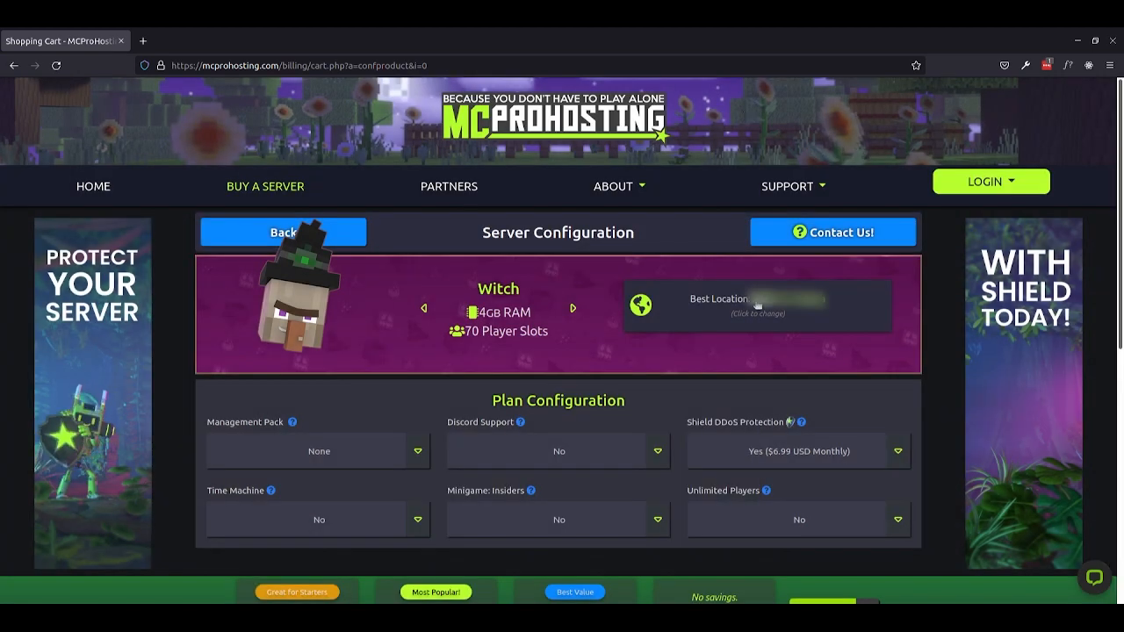
pyautogui.moveTo(521, 432)
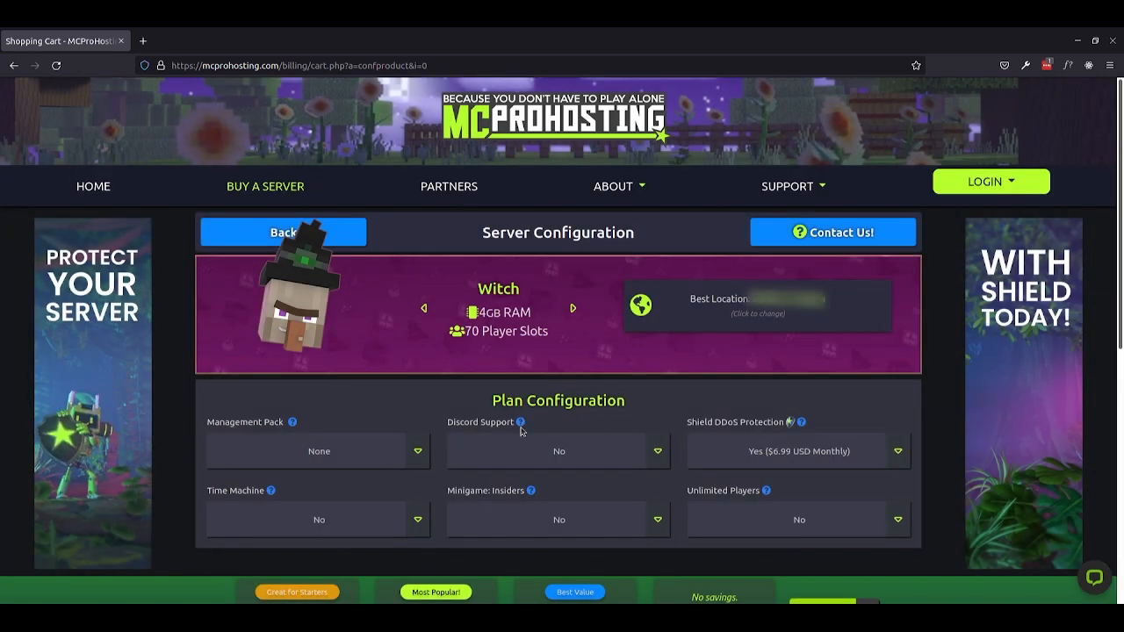
pyautogui.click(520, 421)
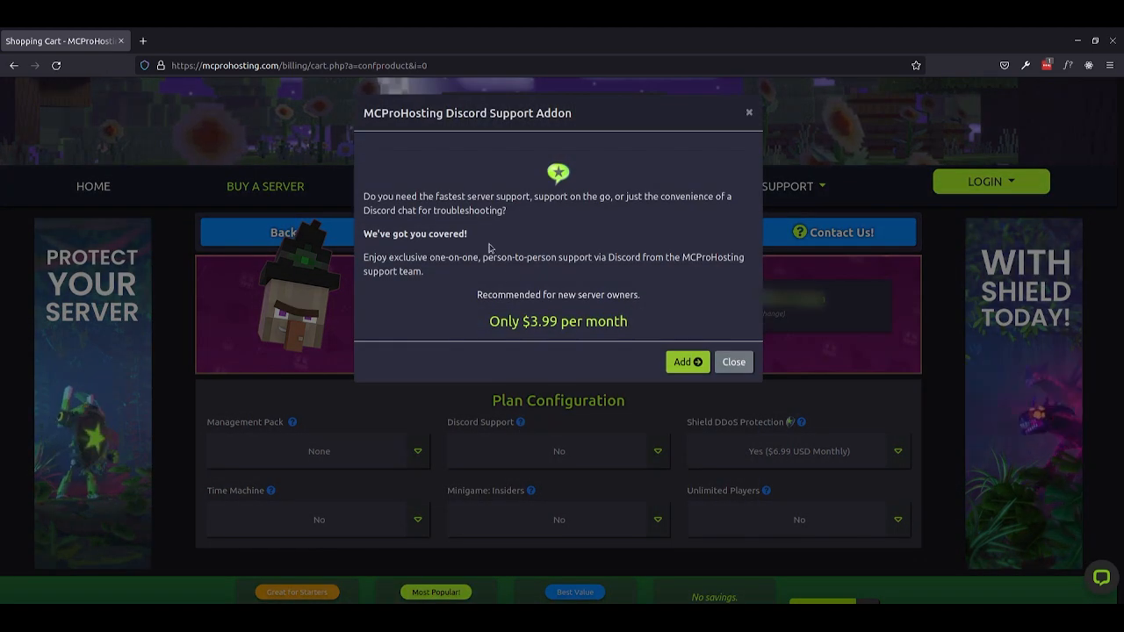
pyautogui.moveTo(397, 197); pyautogui.dragTo(534, 197)
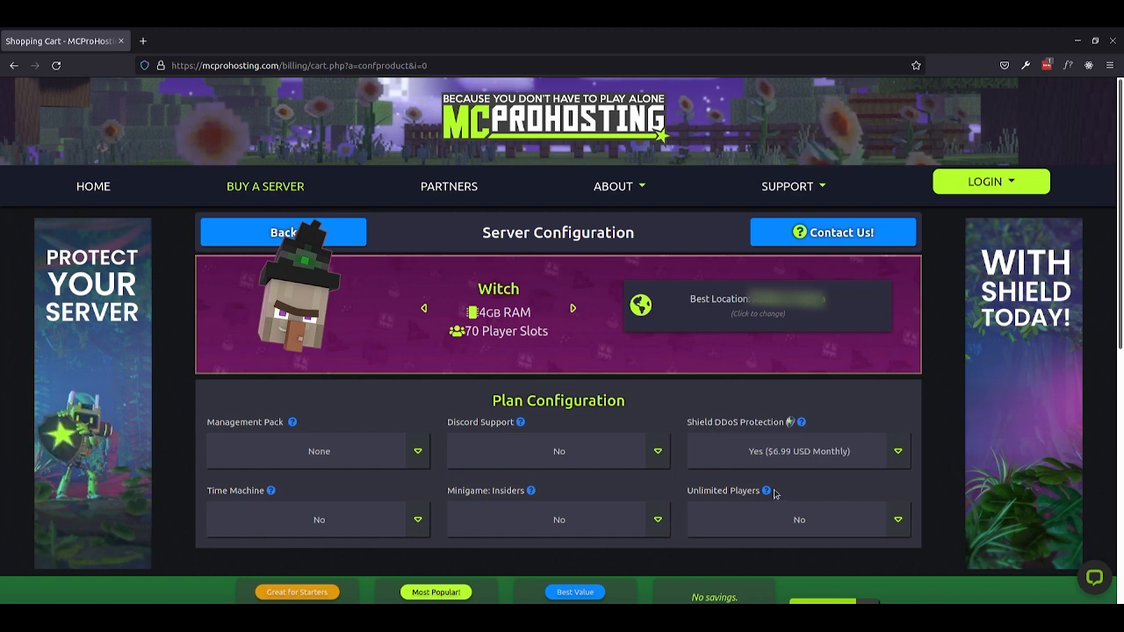
pyautogui.click(765, 490)
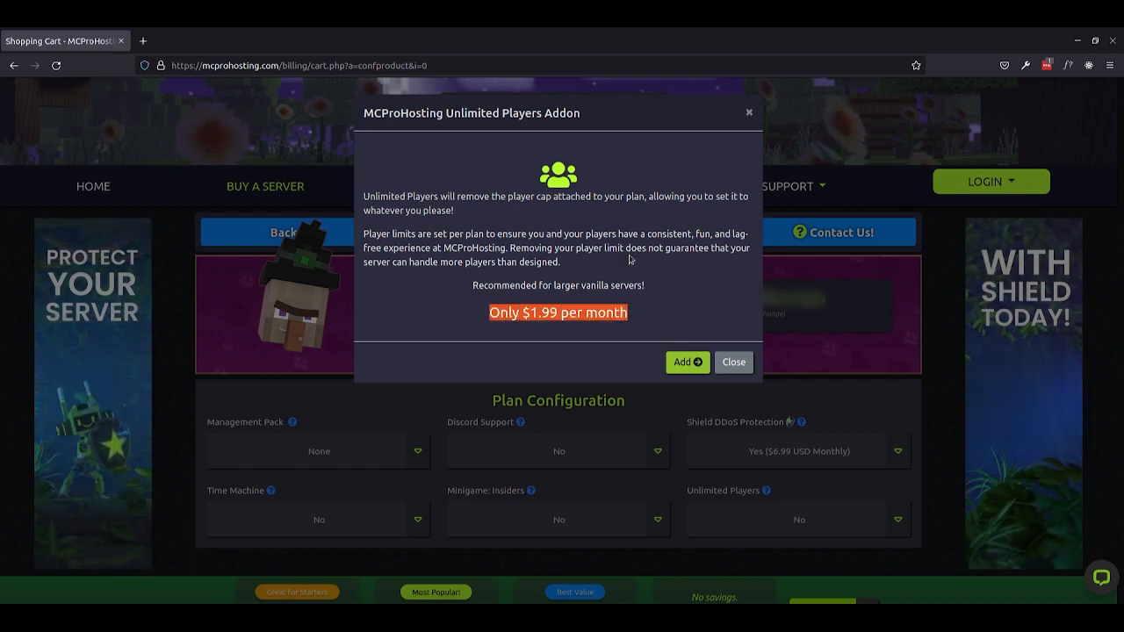
pyautogui.click(734, 361)
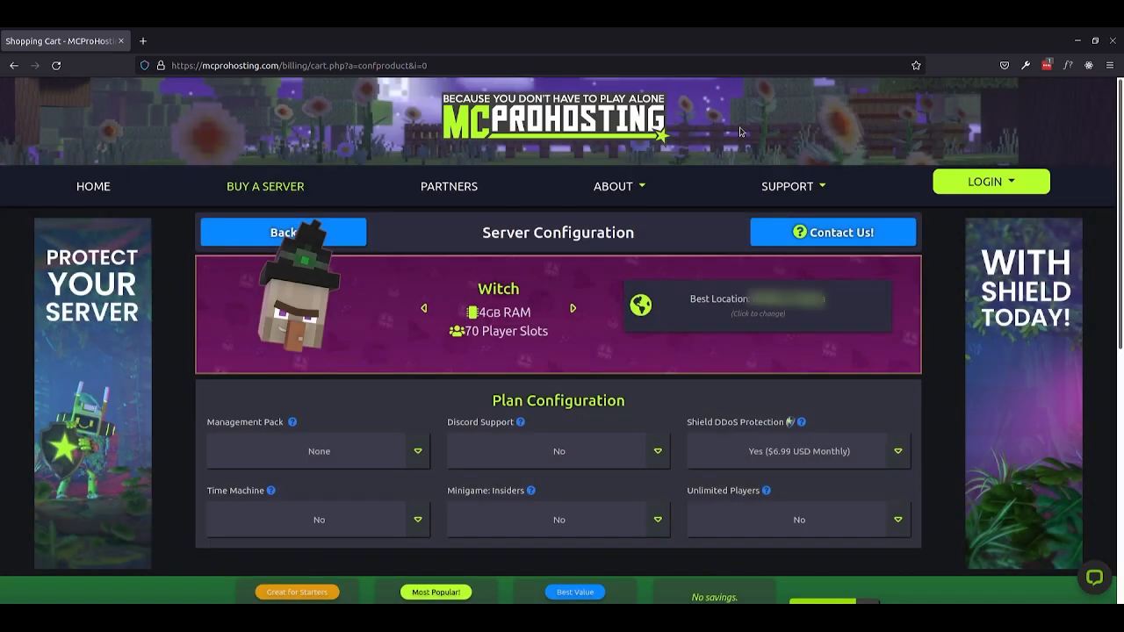
pyautogui.moveTo(480, 450)
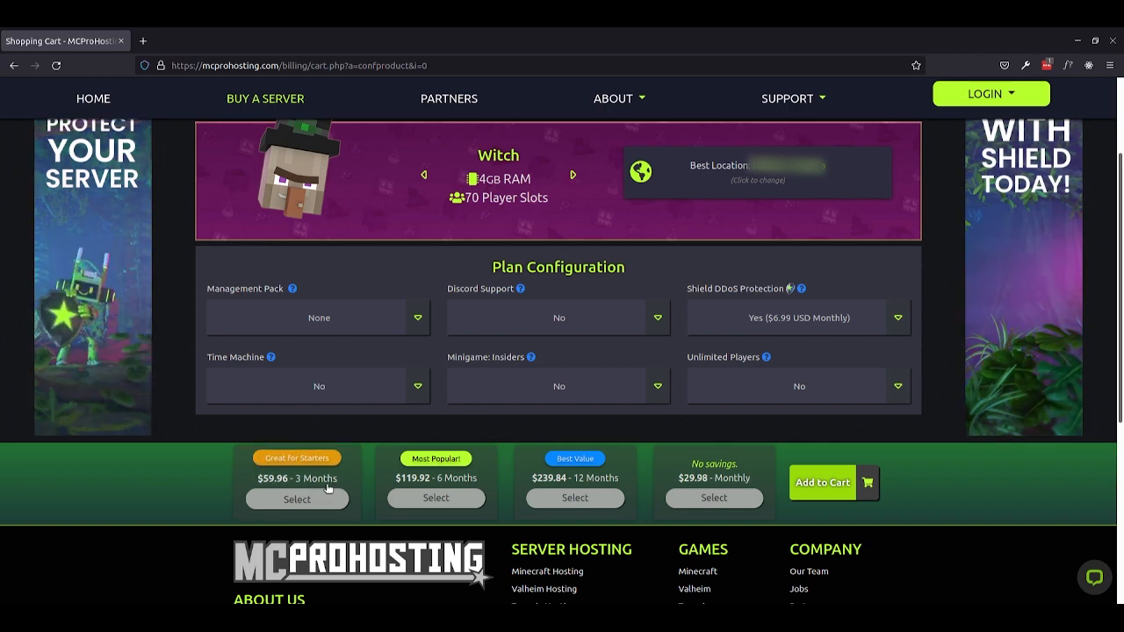
pyautogui.moveTo(435, 481)
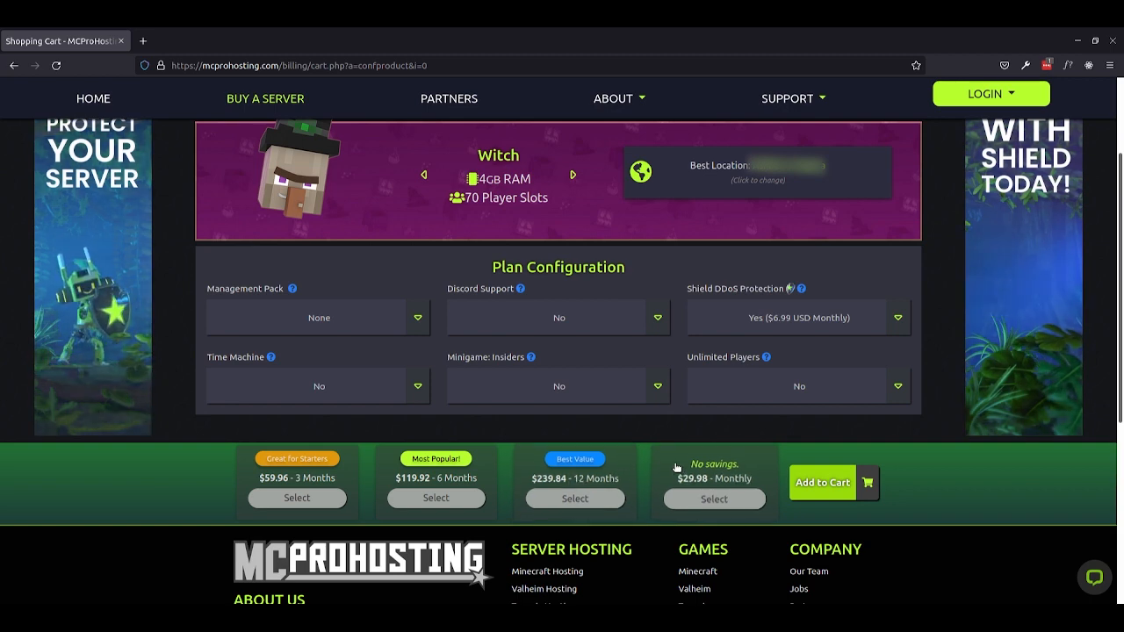
# Choose the $29.98 monthly billing cycle for the Witch plan
pyautogui.click(713, 498)
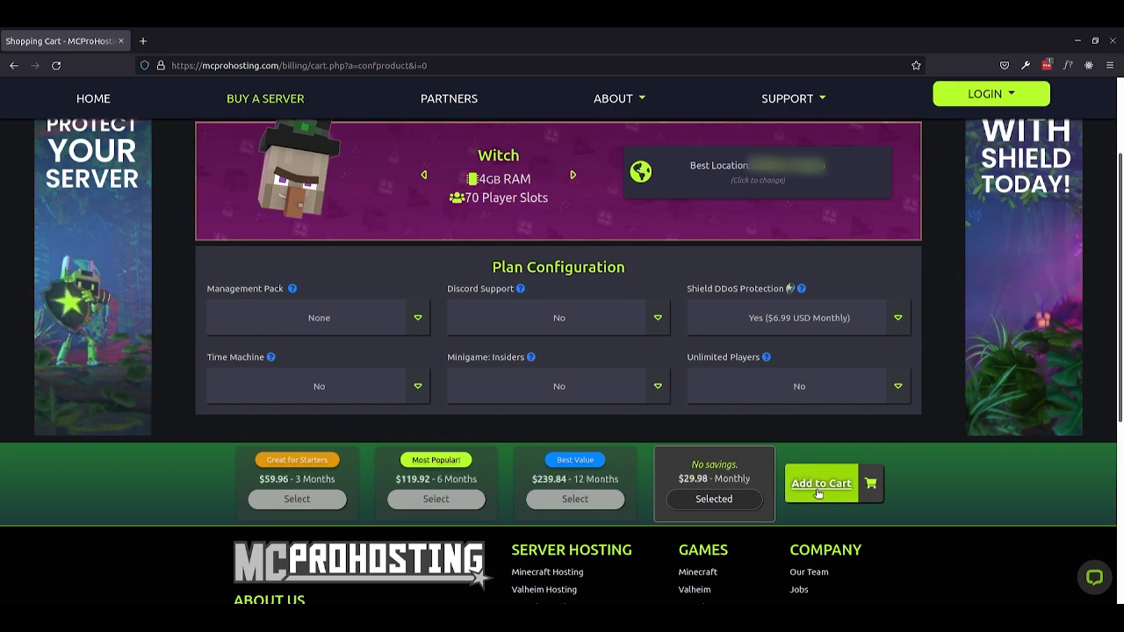
# Add the Witch plan to the cart and apply promo code 'CodeZealot' for 20% off, total $25.38
pyautogui.click(822, 484)
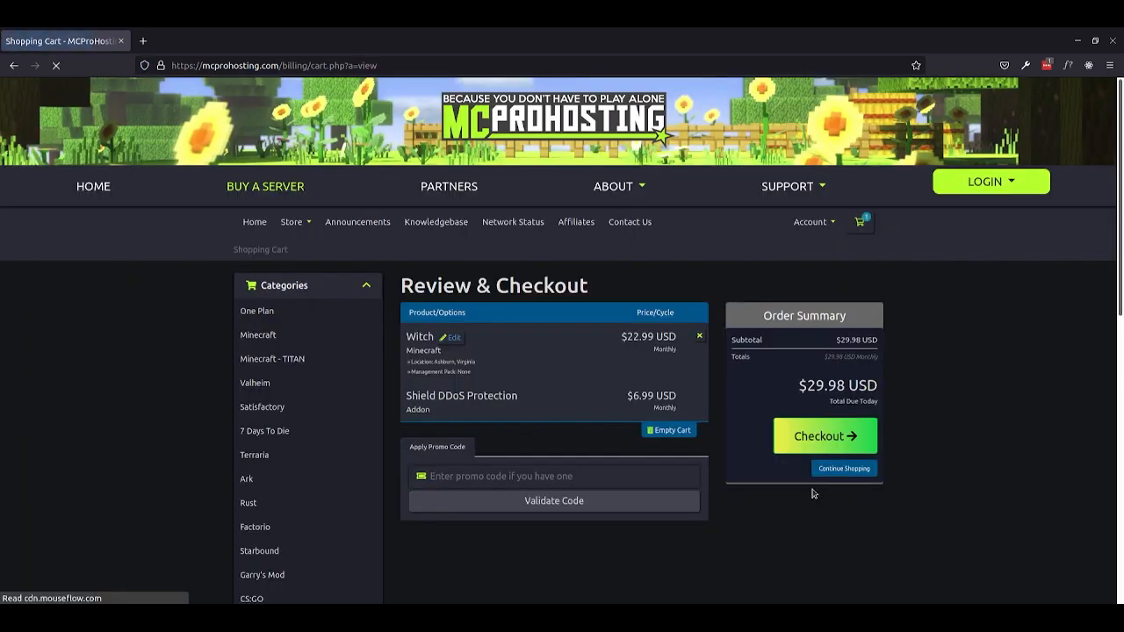
pyautogui.click(555, 475)
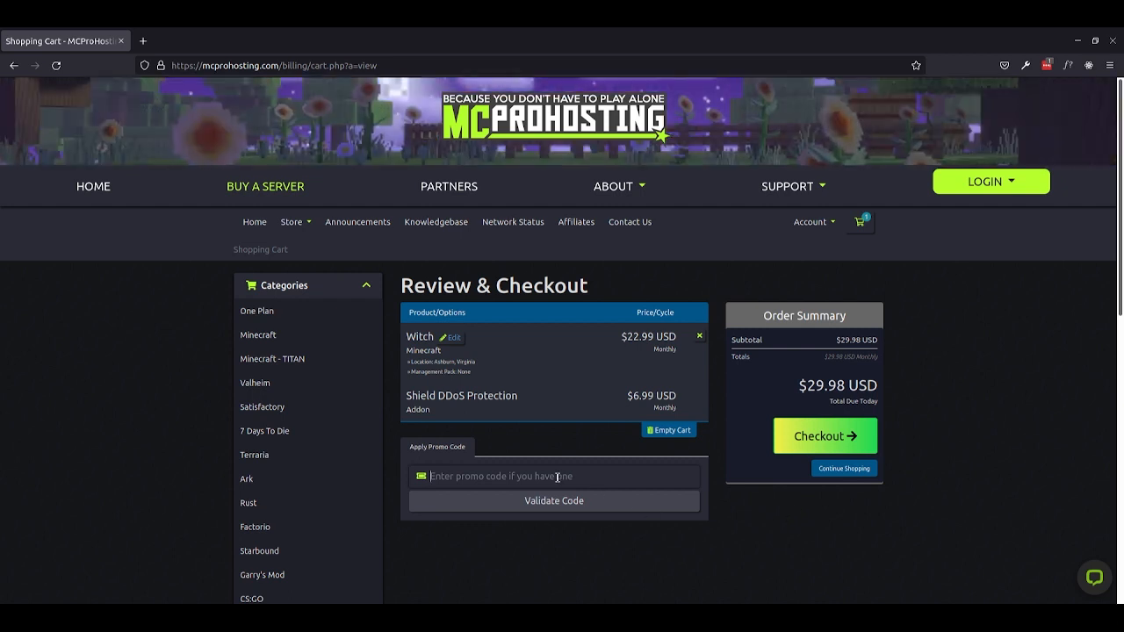
pyautogui.write('CodeZealot')
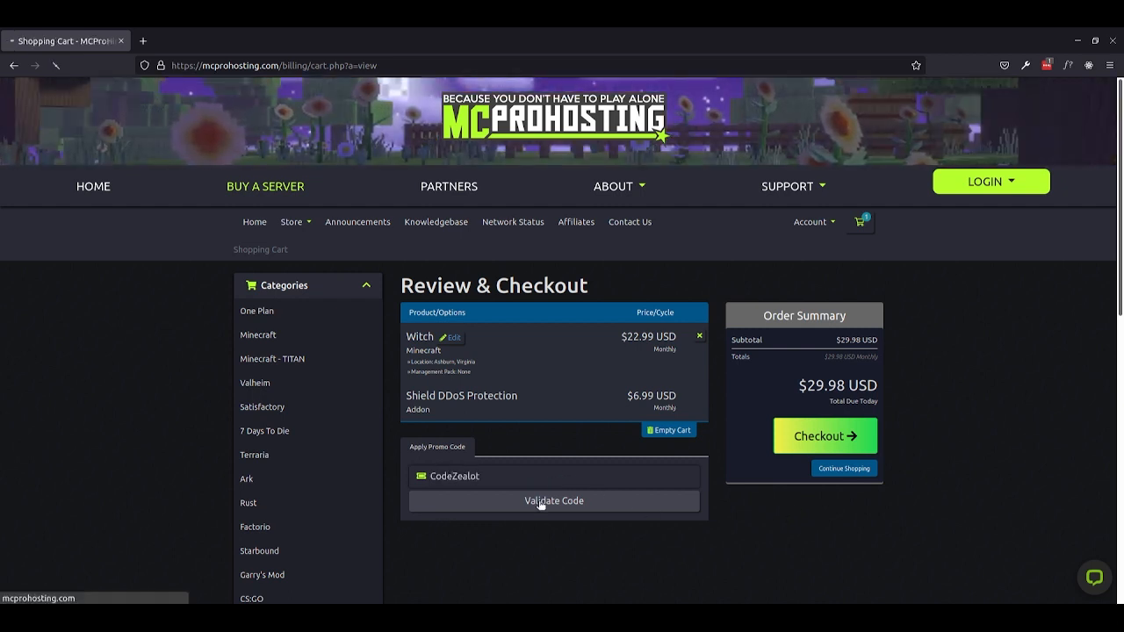
pyautogui.click(554, 501)
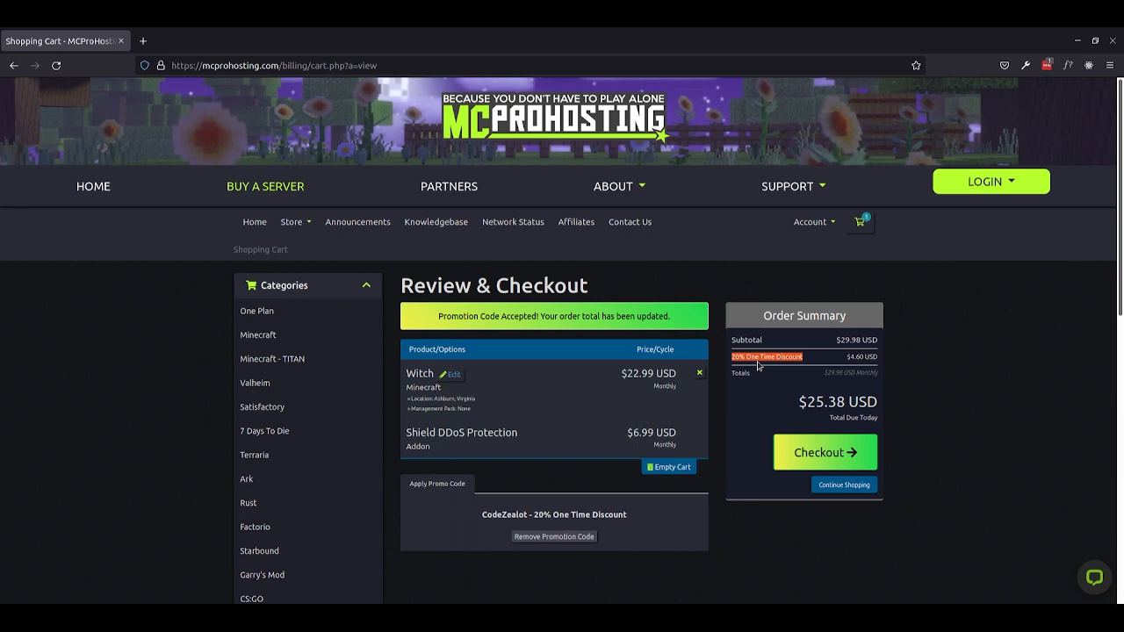
pyautogui.moveTo(759, 373)
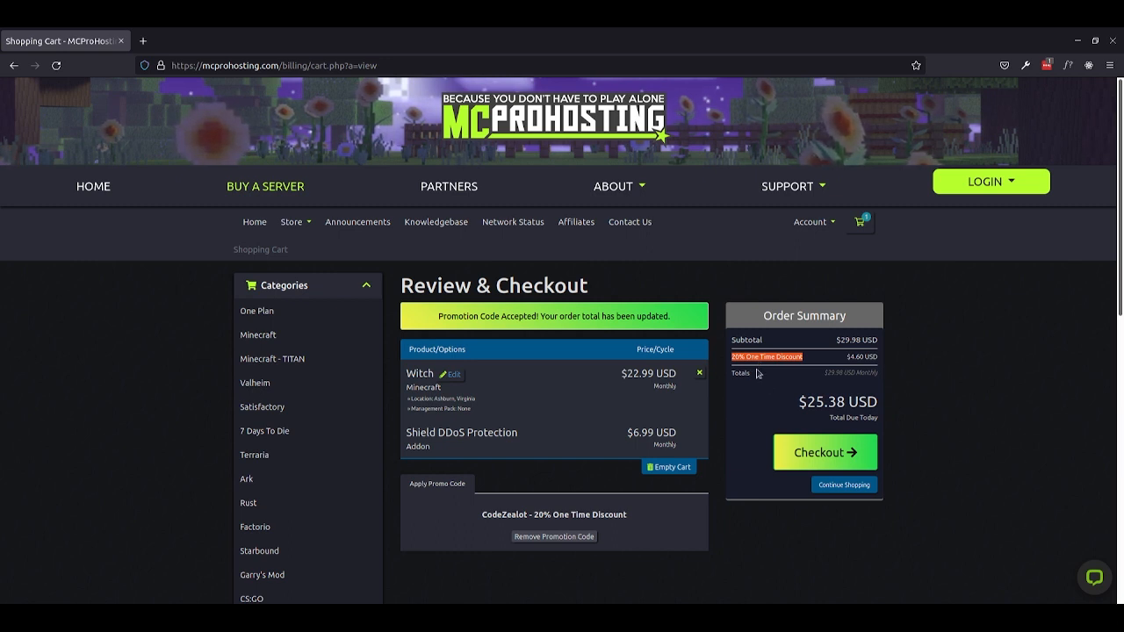
# Proceed through the checkout form and complete the $25.38 order
pyautogui.click(825, 453)
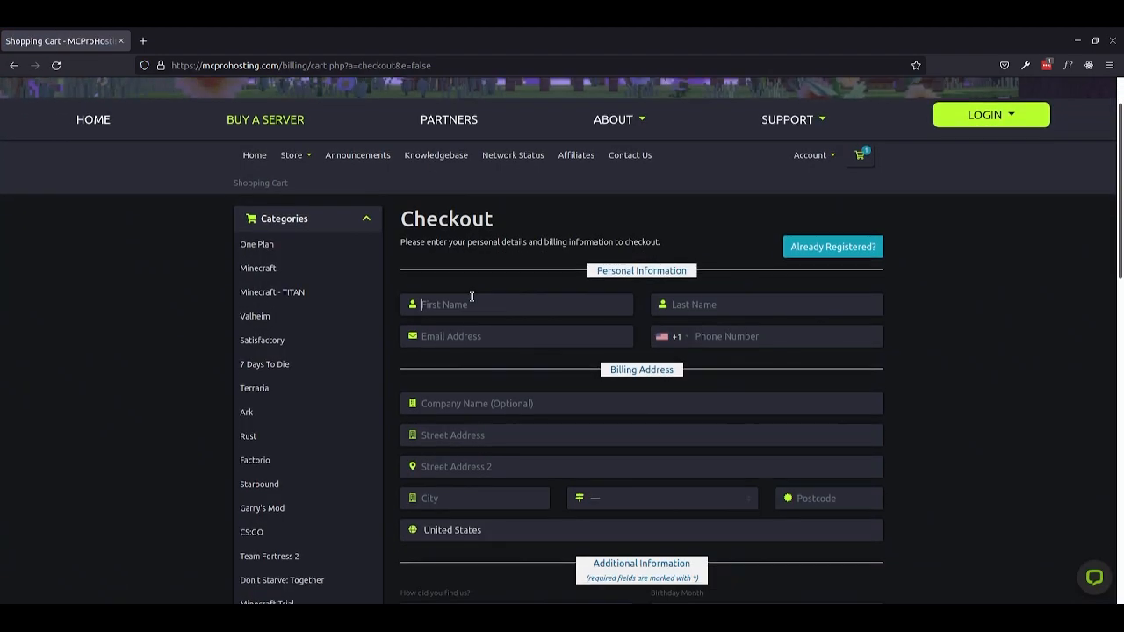
pyautogui.scroll(-3)
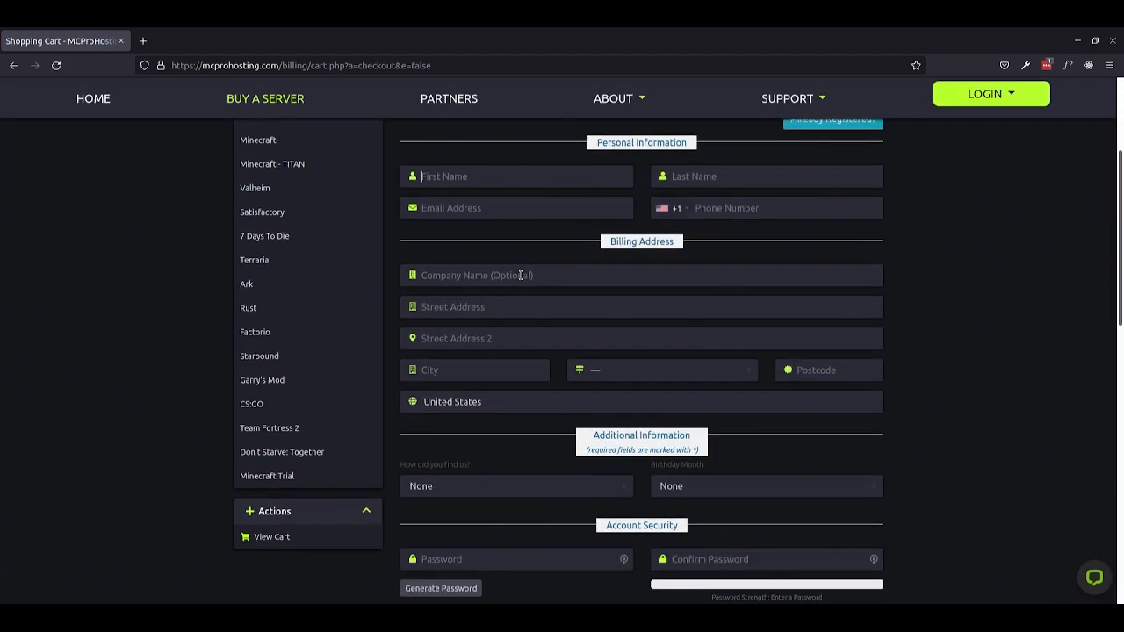
pyautogui.scroll(-3)
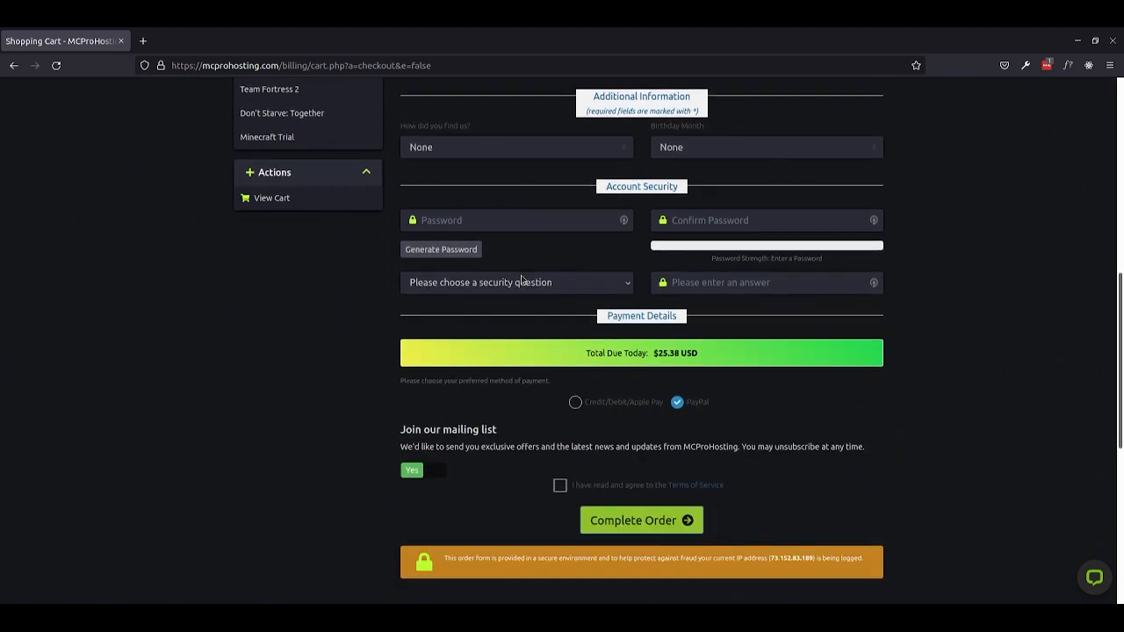
pyautogui.scroll(-3)
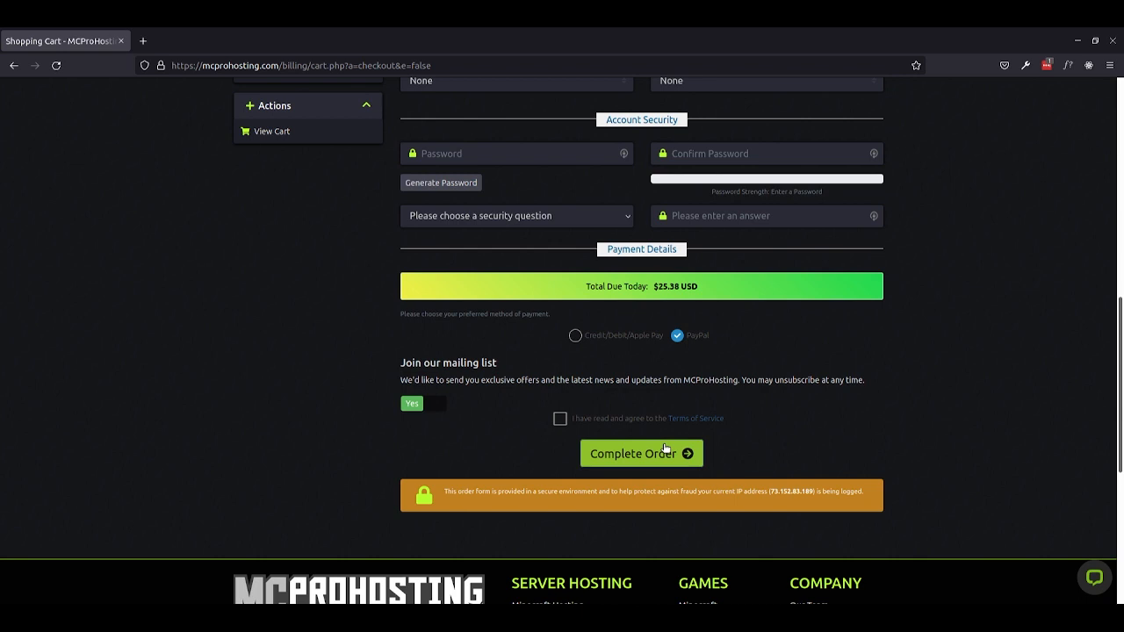
pyautogui.click(640, 453)
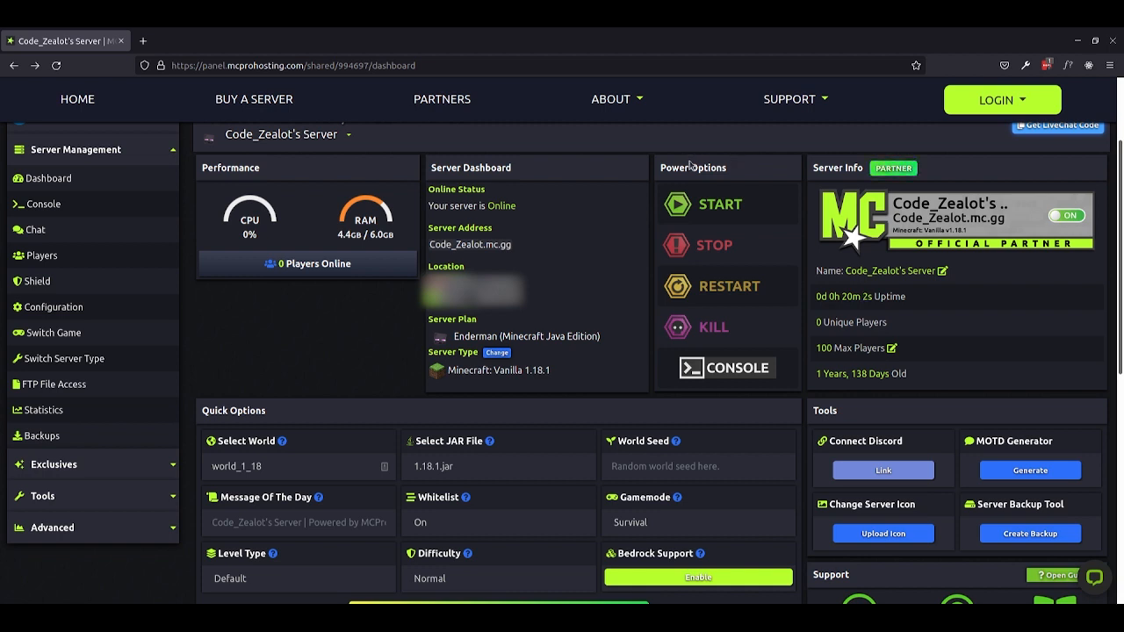
pyautogui.moveTo(737, 172)
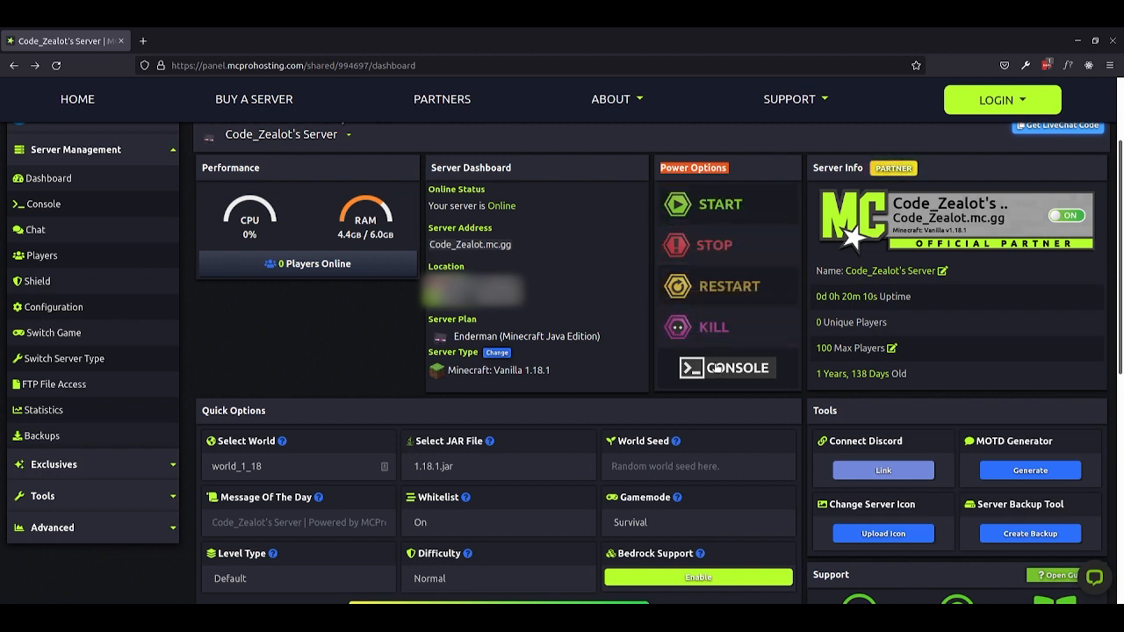
pyautogui.moveTo(727, 246)
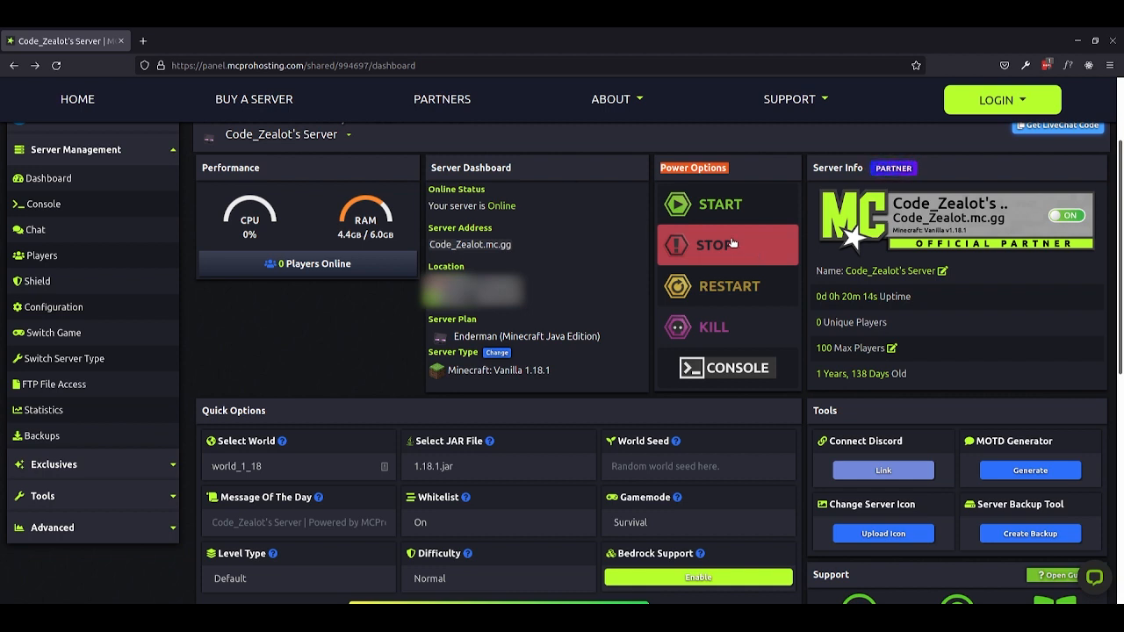
# Stop the Vanilla 1.18.1 server and start it again until it reports online
pyautogui.click(727, 245)
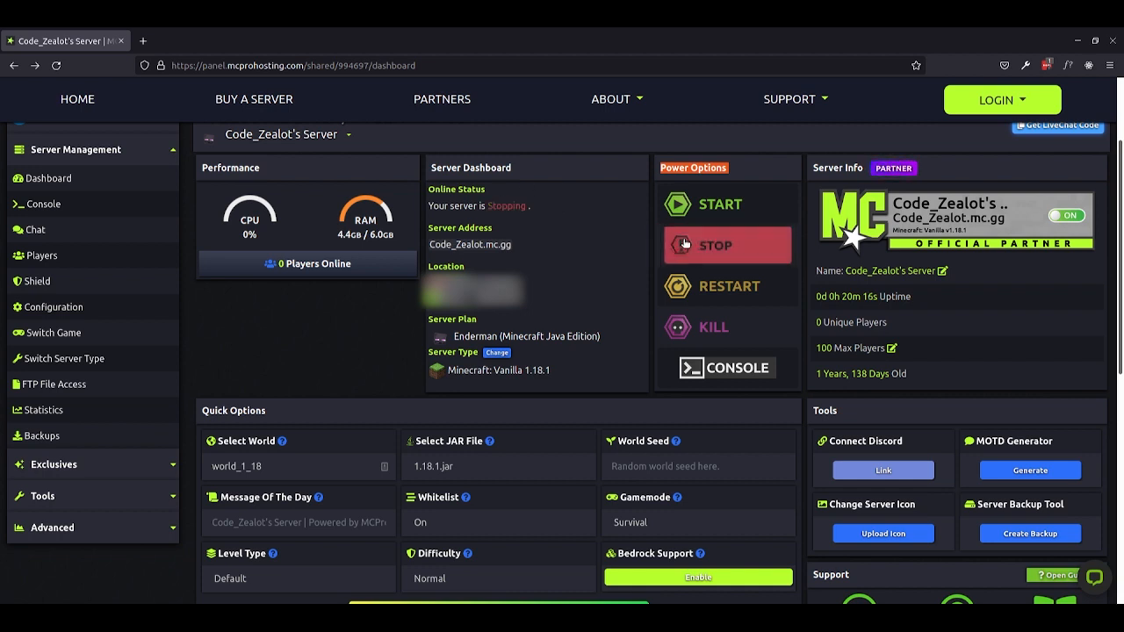
pyautogui.click(727, 246)
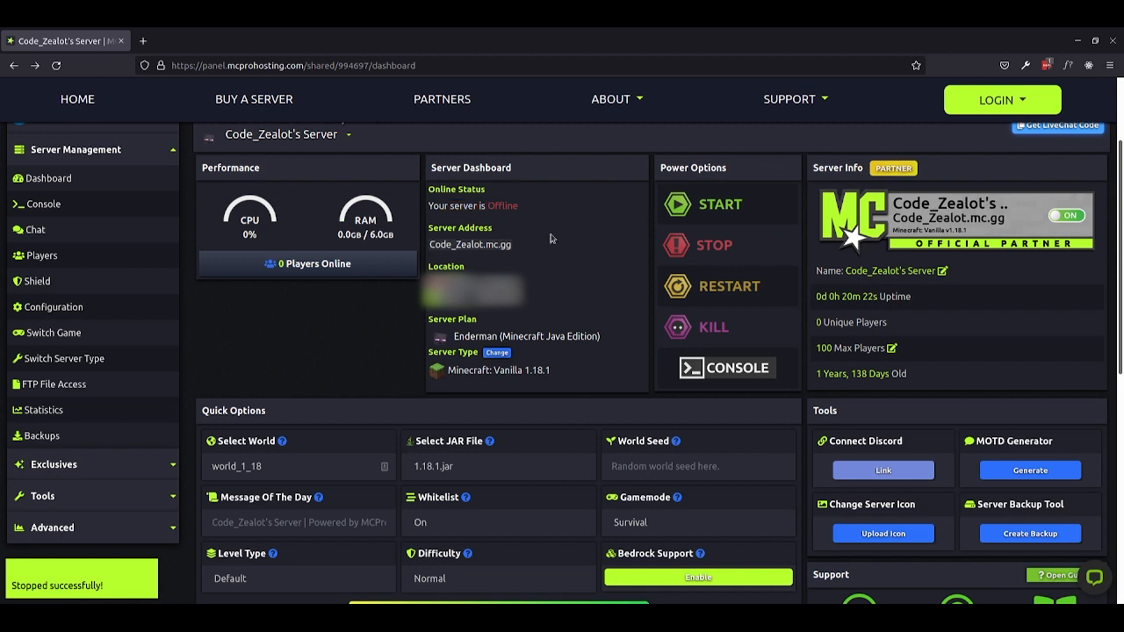
pyautogui.click(720, 204)
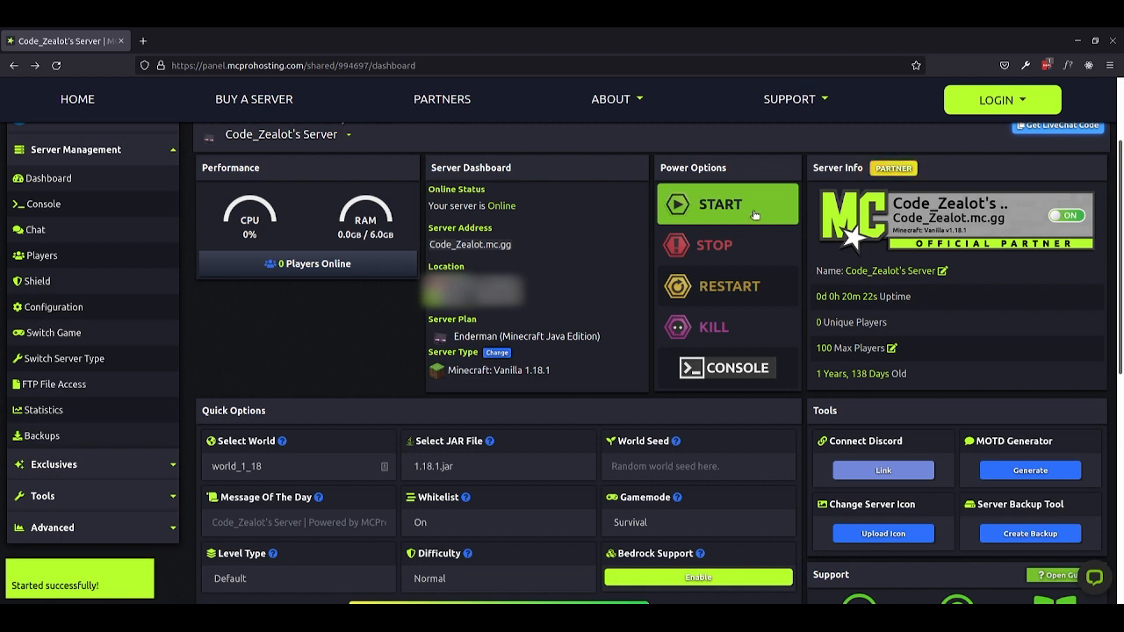
pyautogui.click(727, 284)
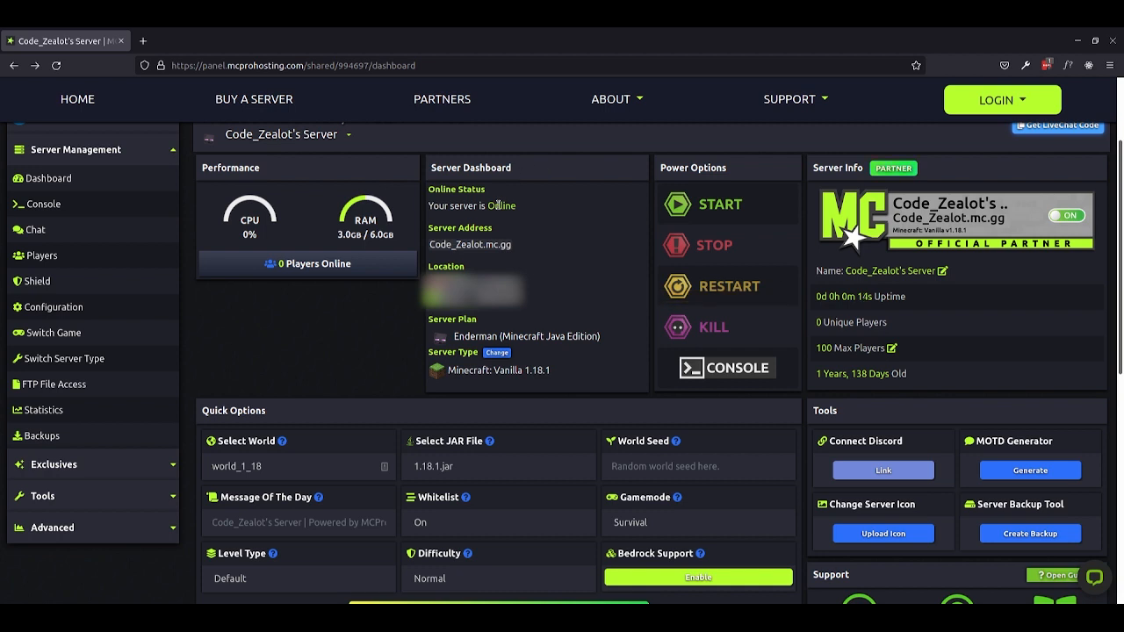
pyautogui.moveTo(527, 215)
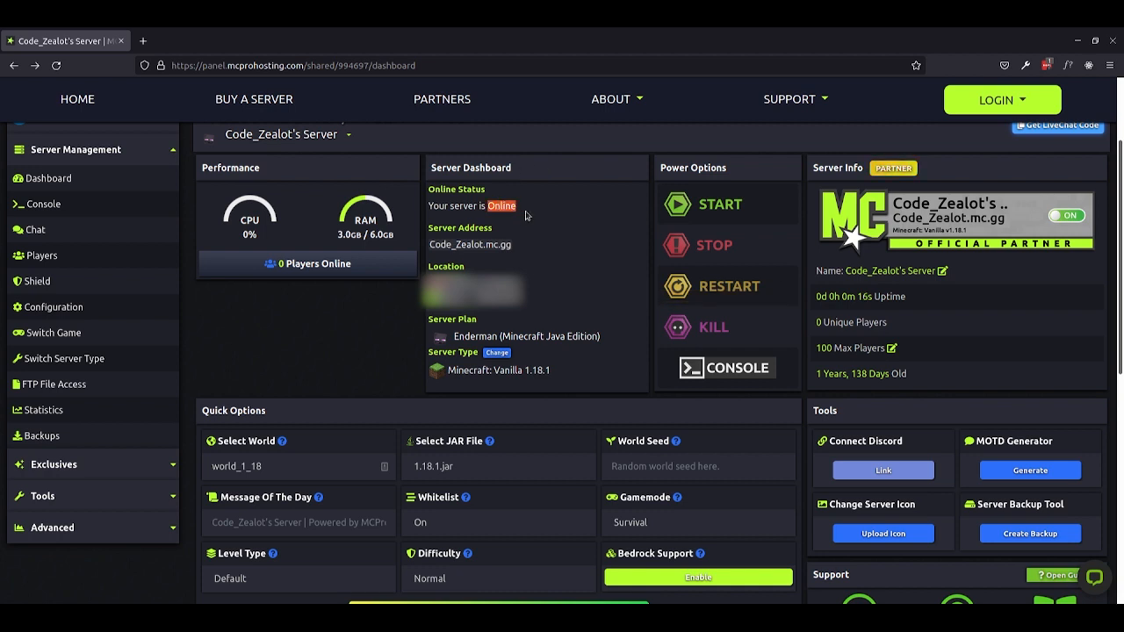
pyautogui.click(728, 285)
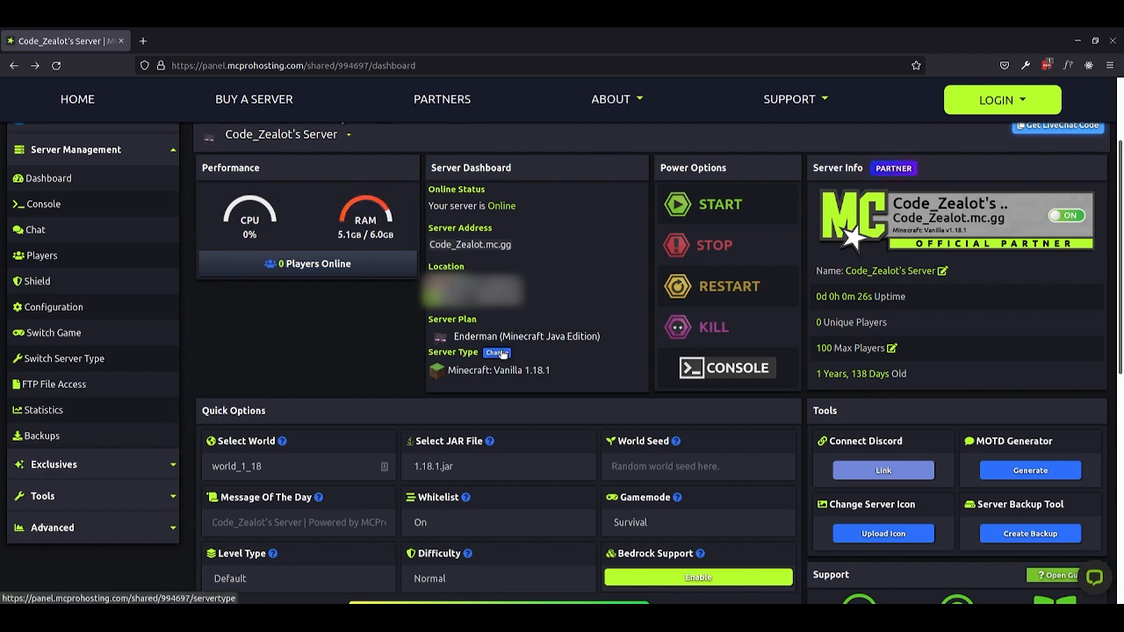
pyautogui.moveTo(349, 361)
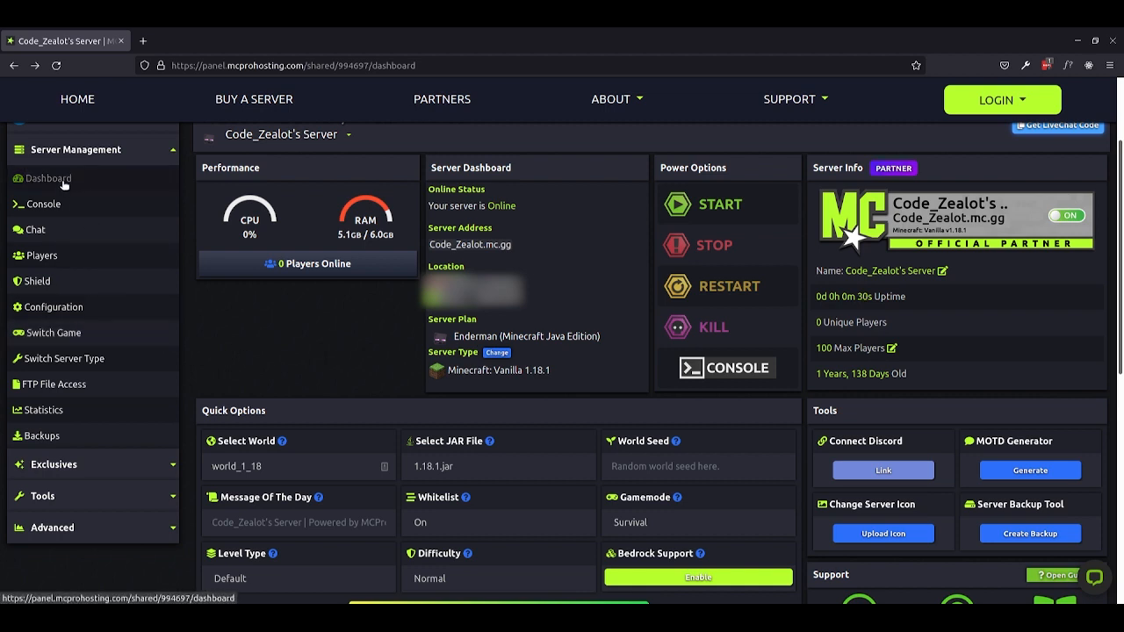
pyautogui.moveTo(71, 255)
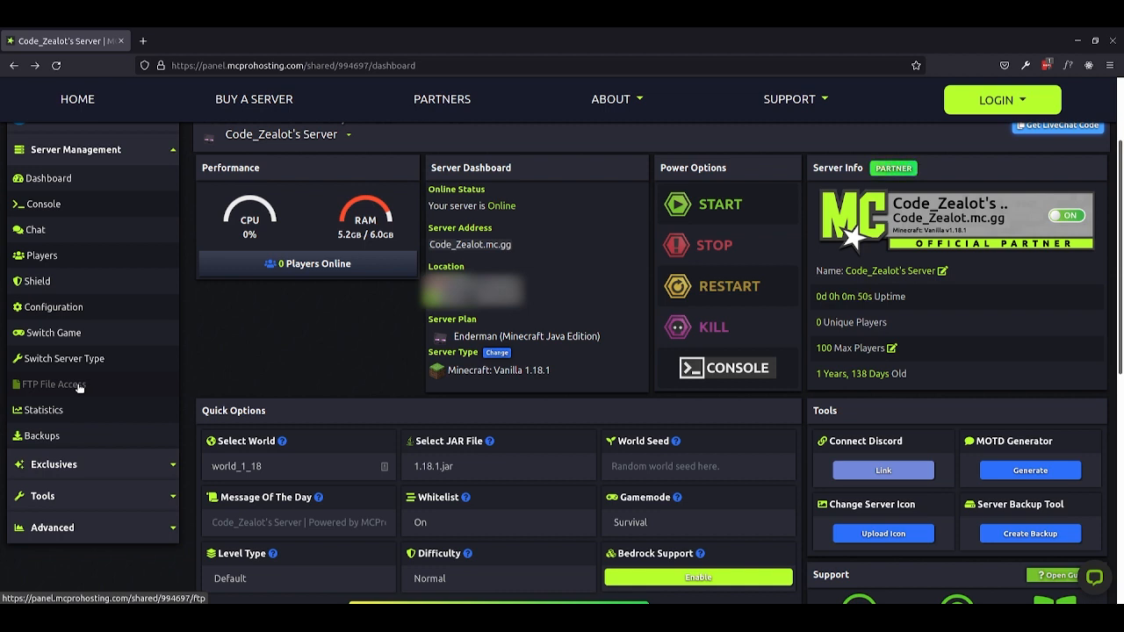
pyautogui.moveTo(425, 377)
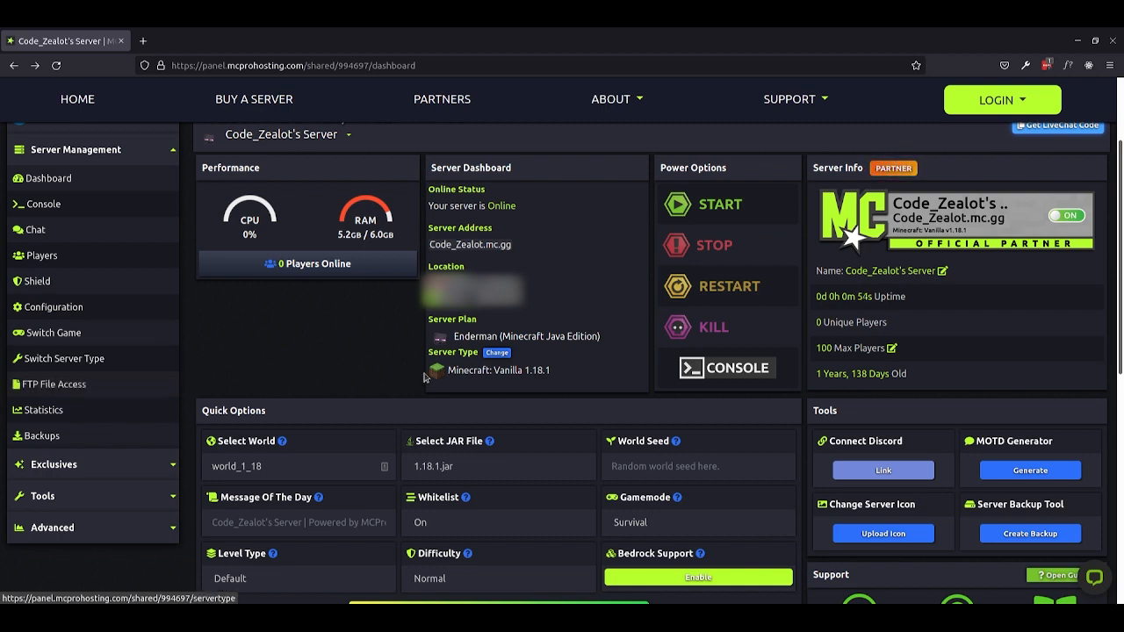
pyautogui.moveTo(274, 360)
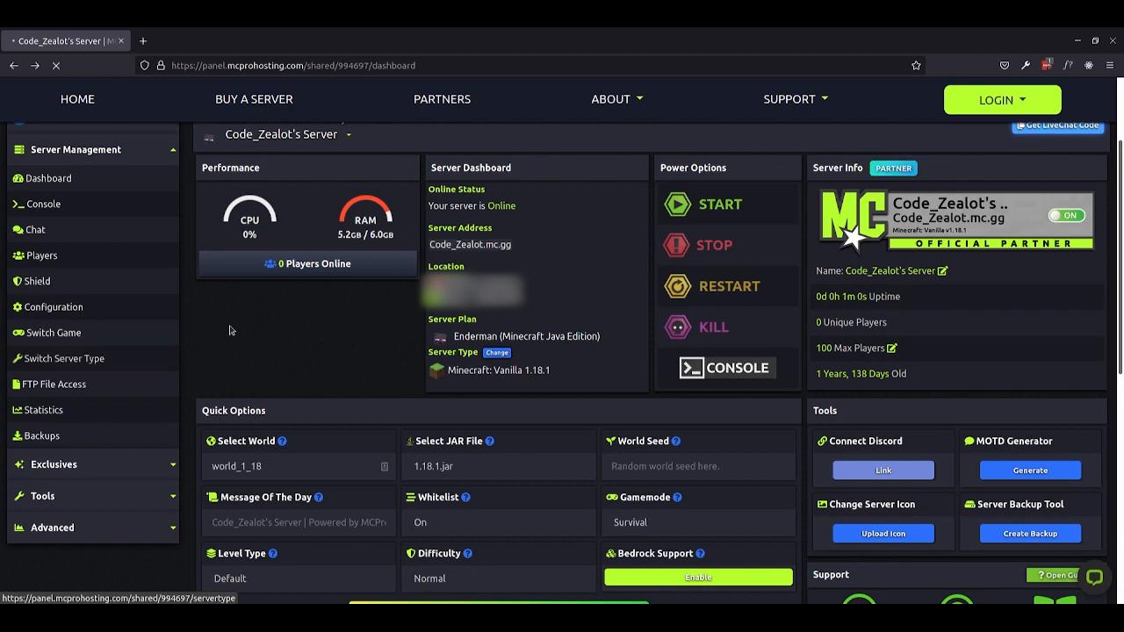
# Browse the Switch Server Type catalogue down to Towers, Stoneblock, Better Minecraft and Kinda Crazy Craft
pyautogui.click(64, 358)
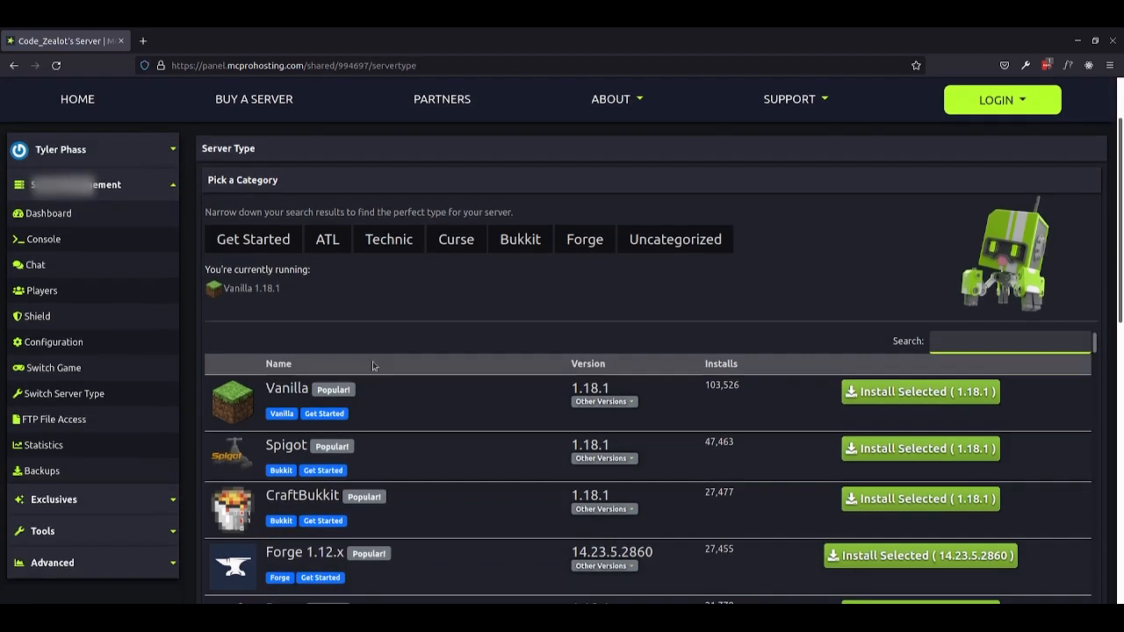
pyautogui.scroll(-3)
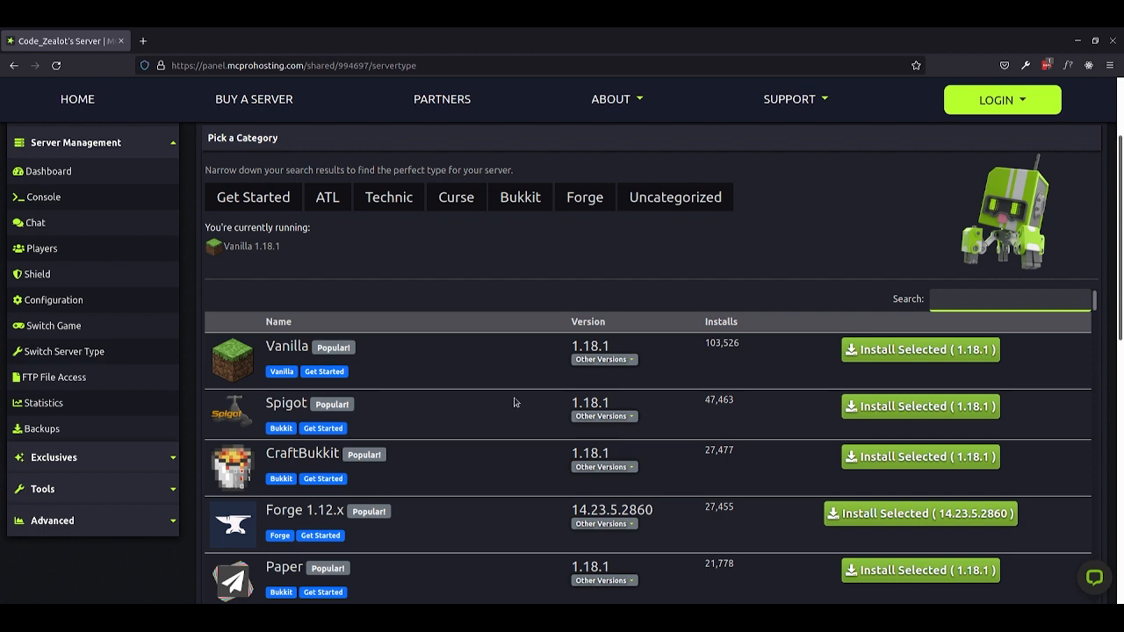
pyautogui.moveTo(481, 397)
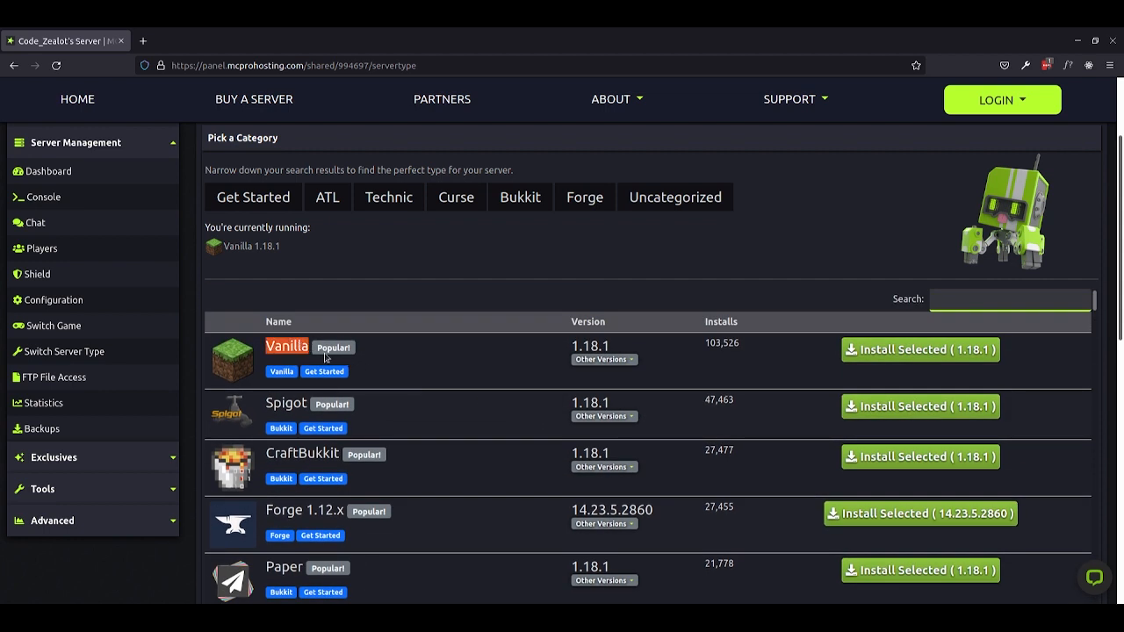
pyautogui.moveTo(315, 457)
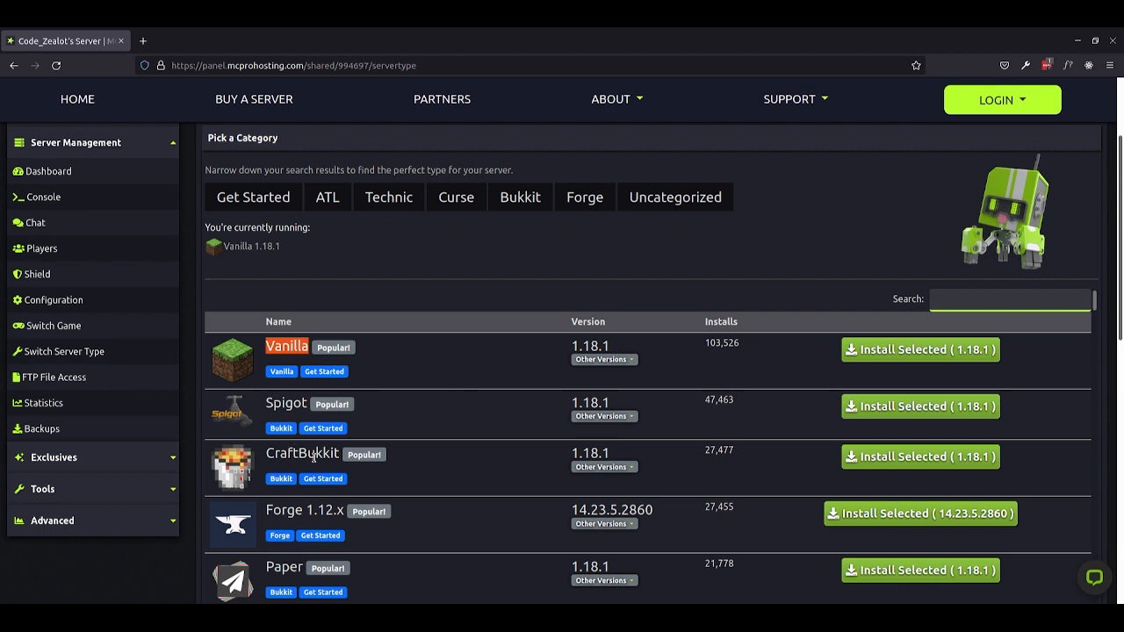
pyautogui.scroll(-3)
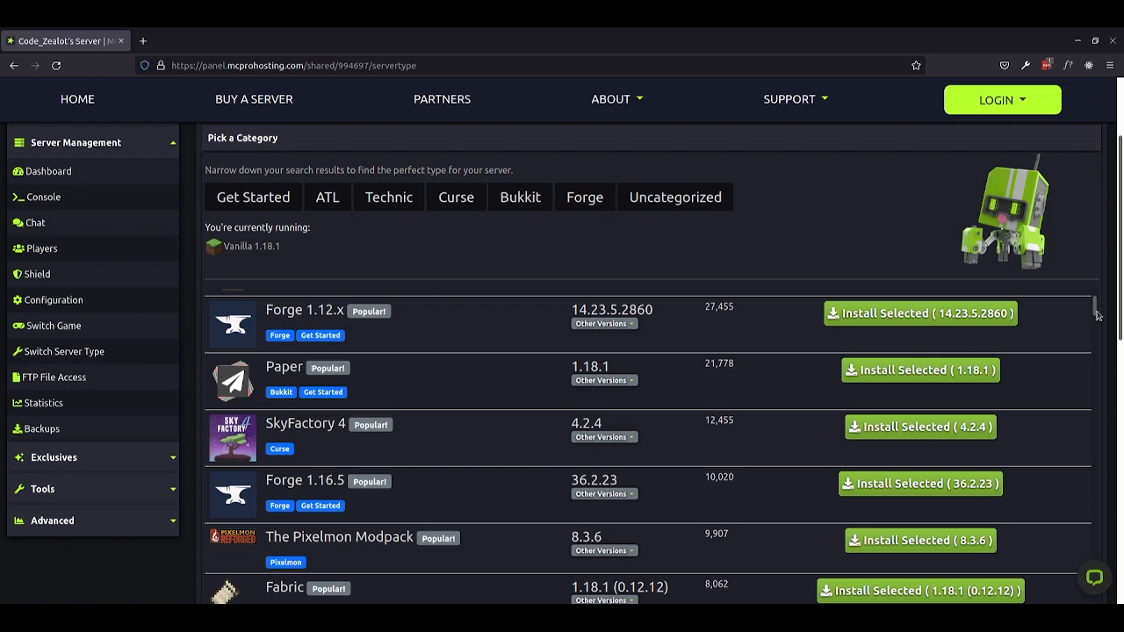
pyautogui.scroll(-3)
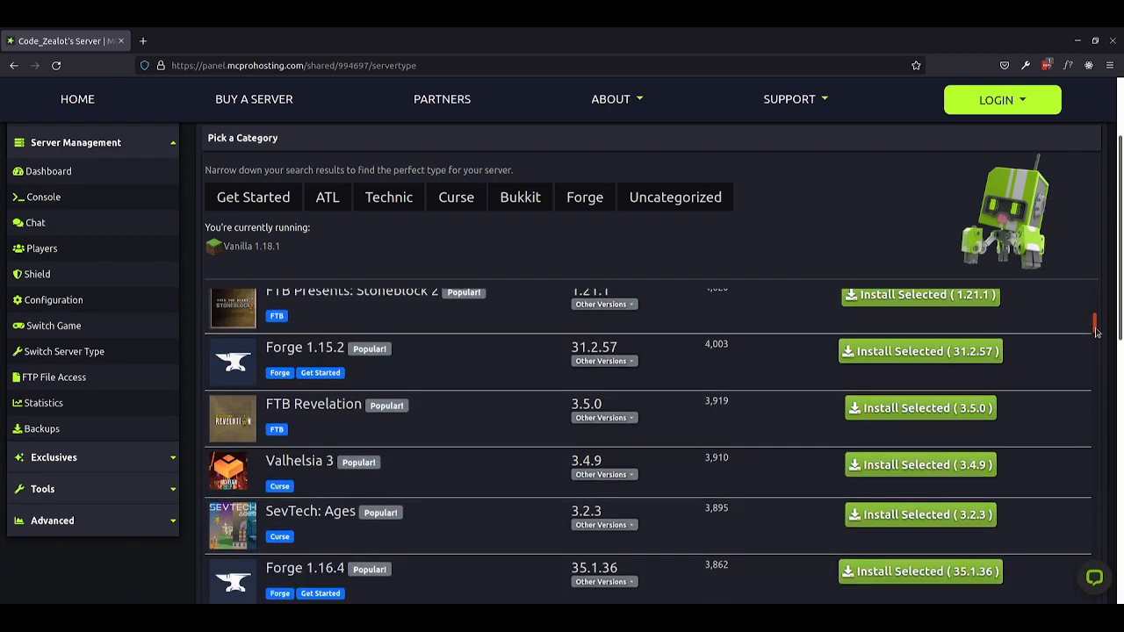
pyautogui.scroll(-3)
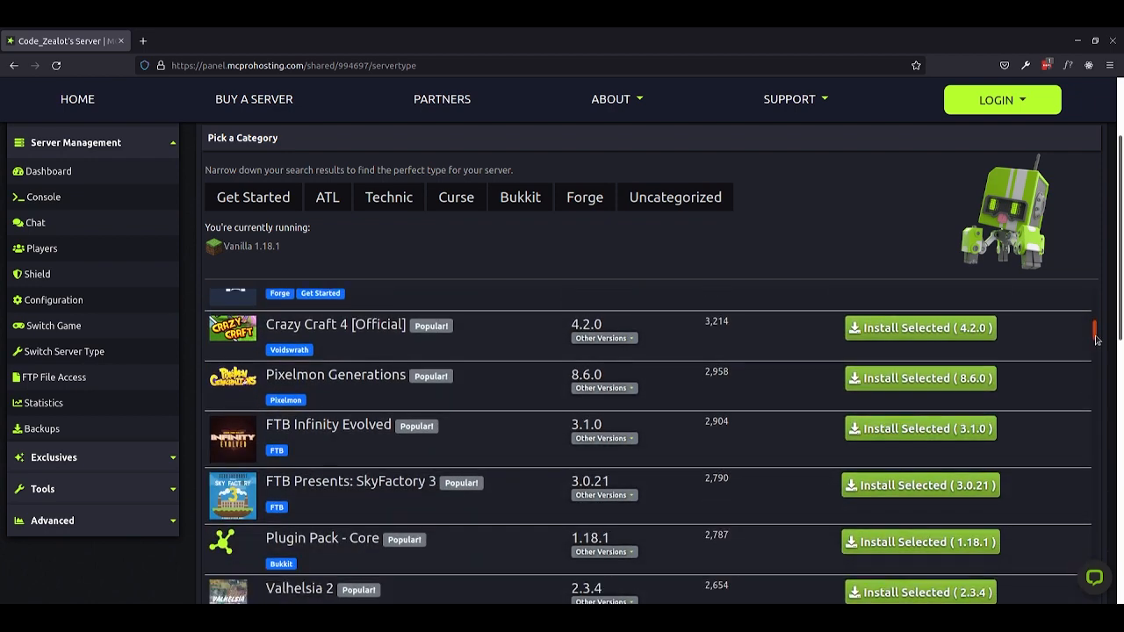
pyautogui.scroll(-3)
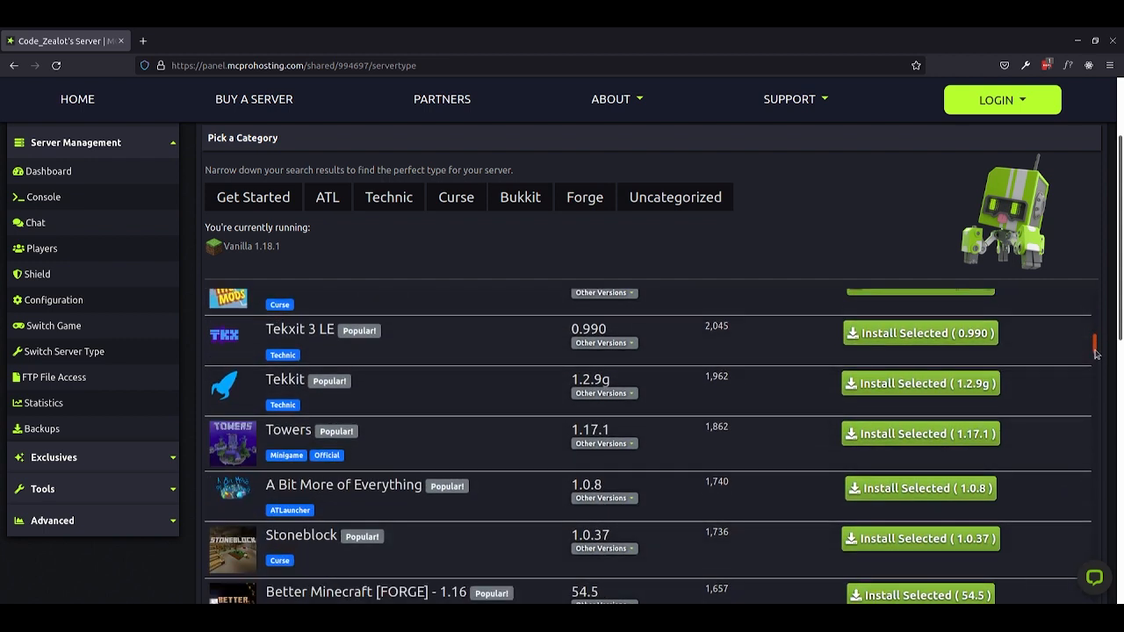
pyautogui.scroll(-3)
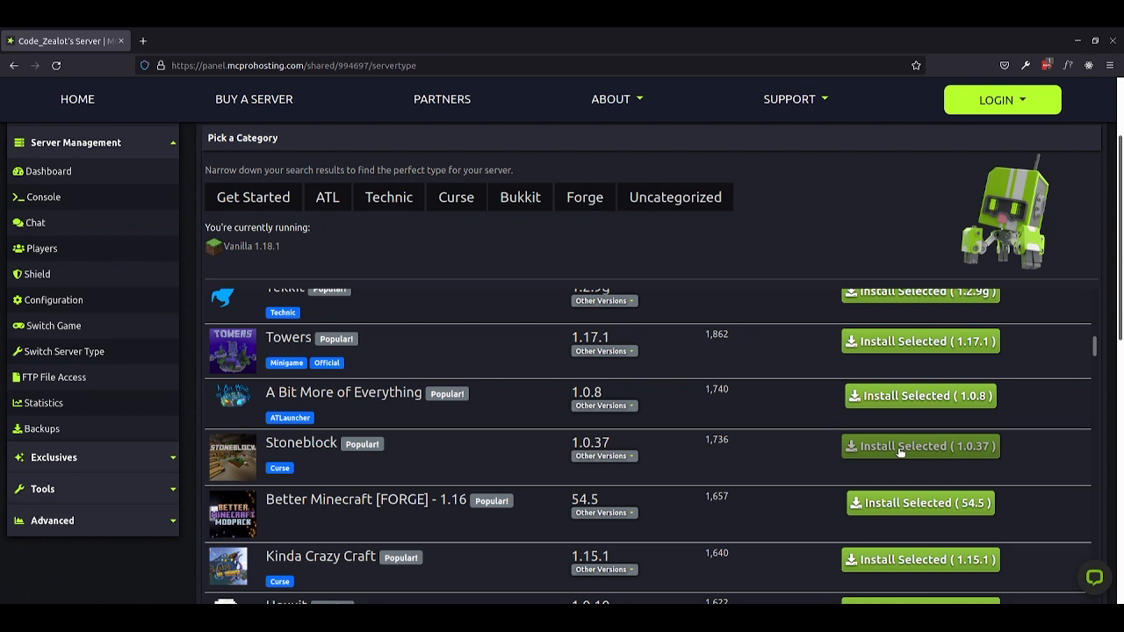
pyautogui.moveTo(1036, 537)
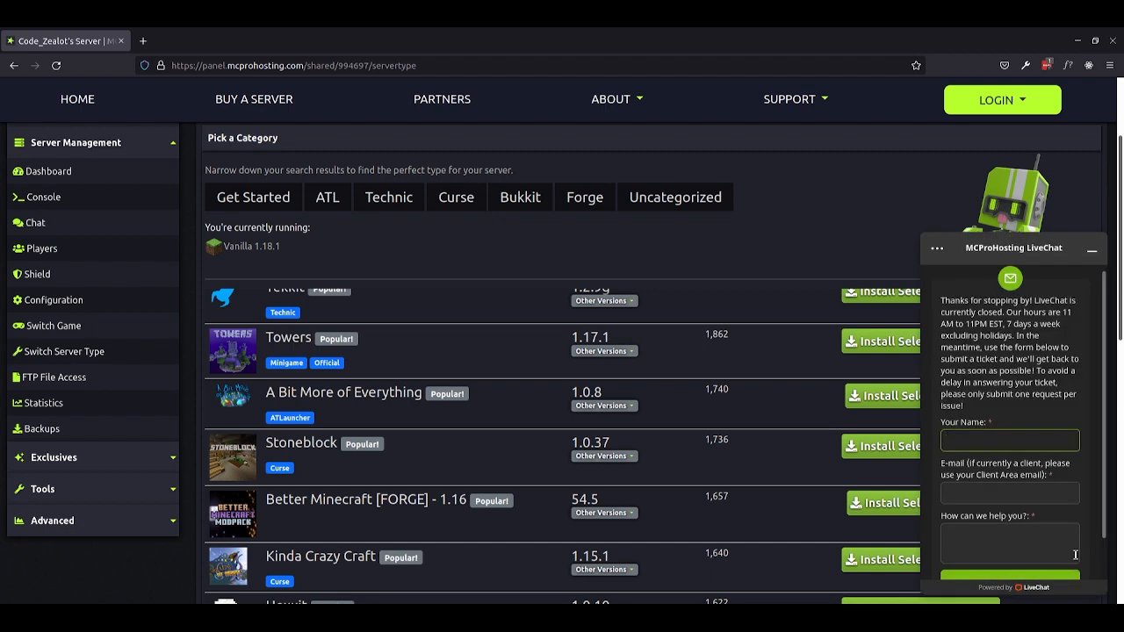
pyautogui.click(1010, 439)
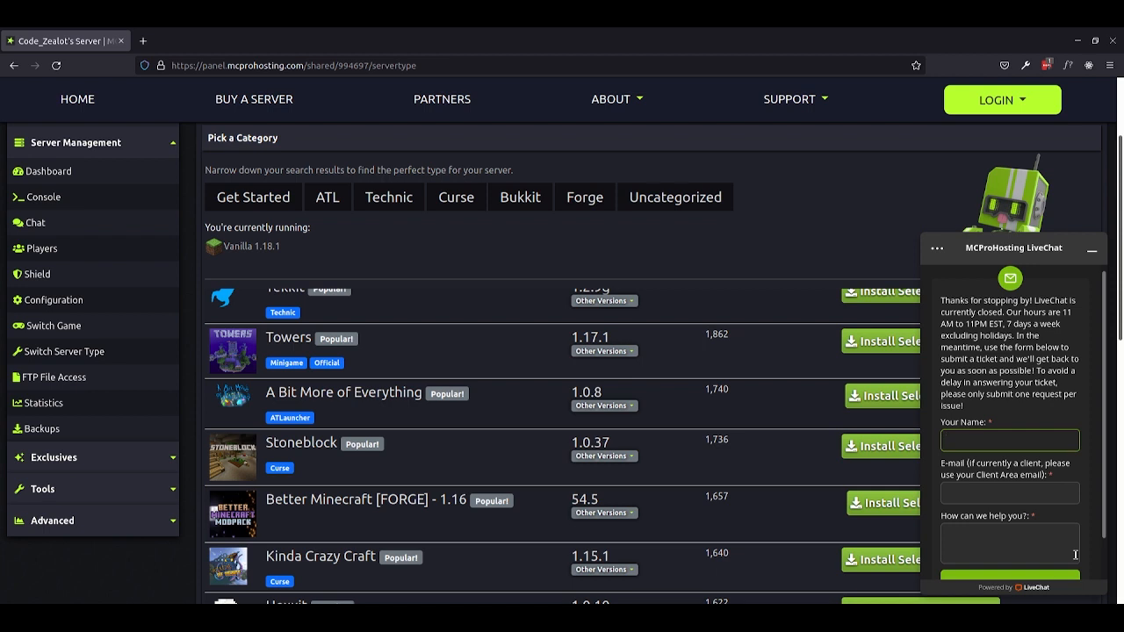
pyautogui.click(1008, 439)
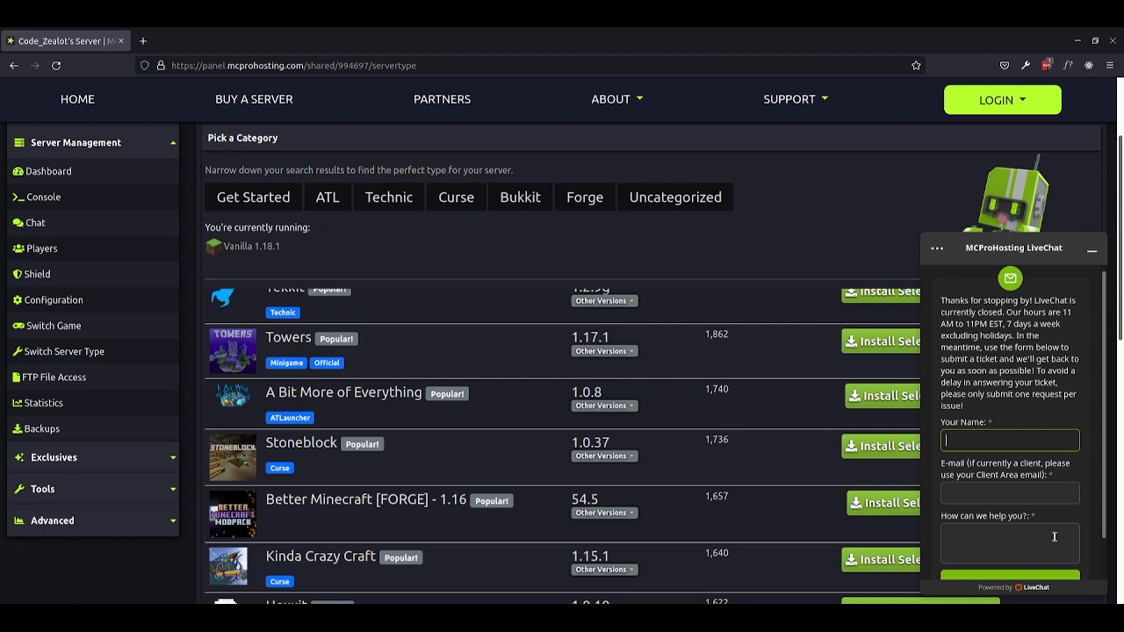
pyautogui.click(1008, 439)
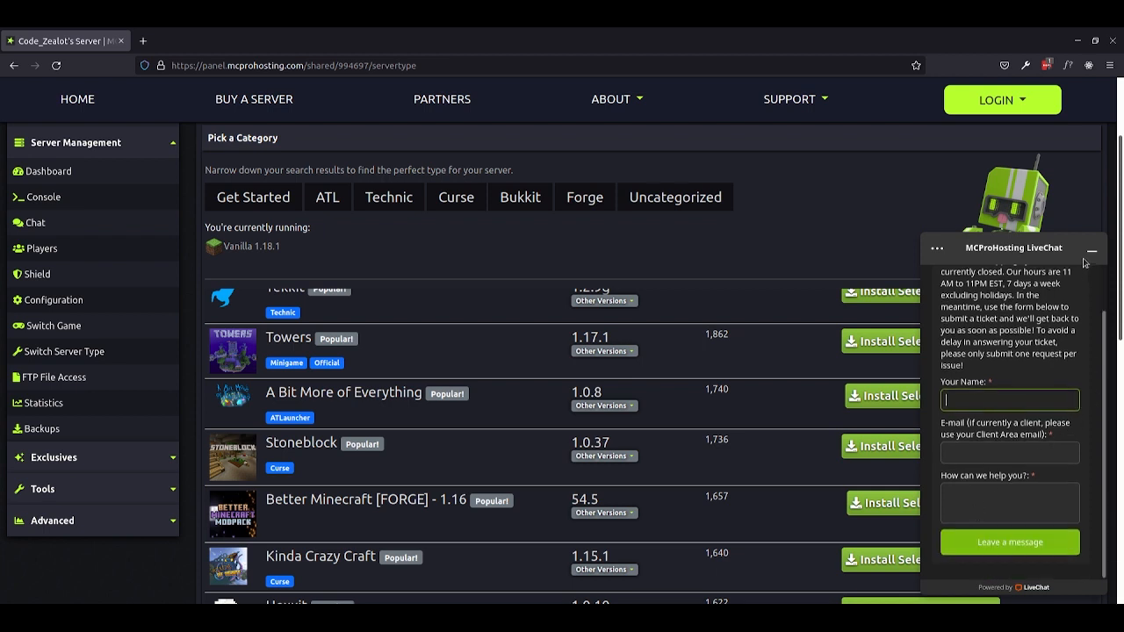
pyautogui.moveTo(1093, 255)
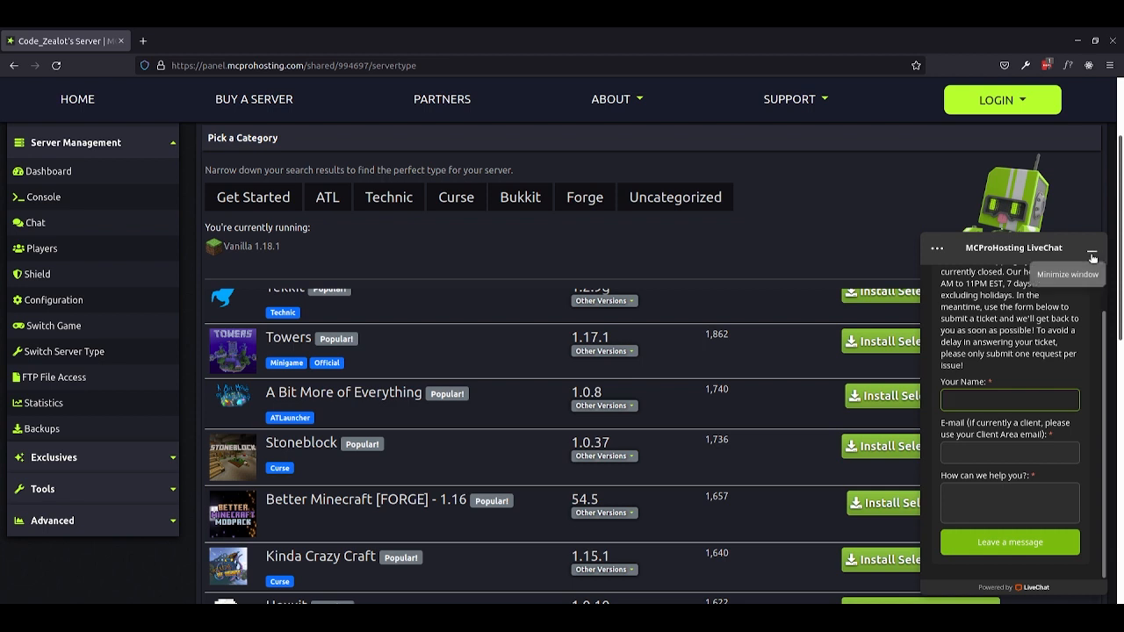
pyautogui.click(1010, 400)
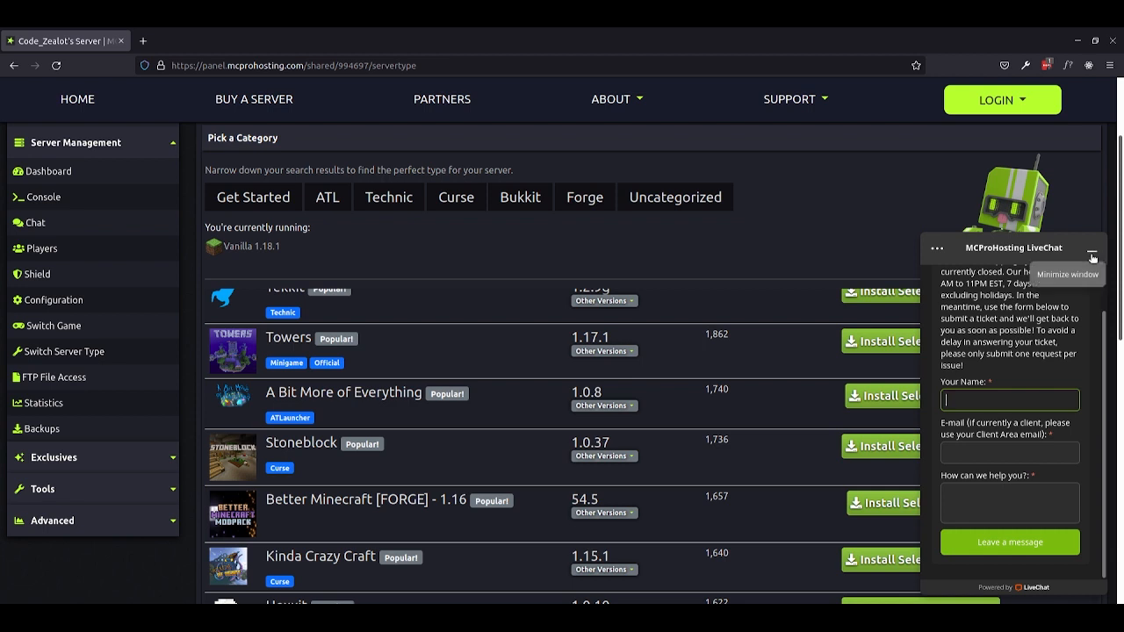